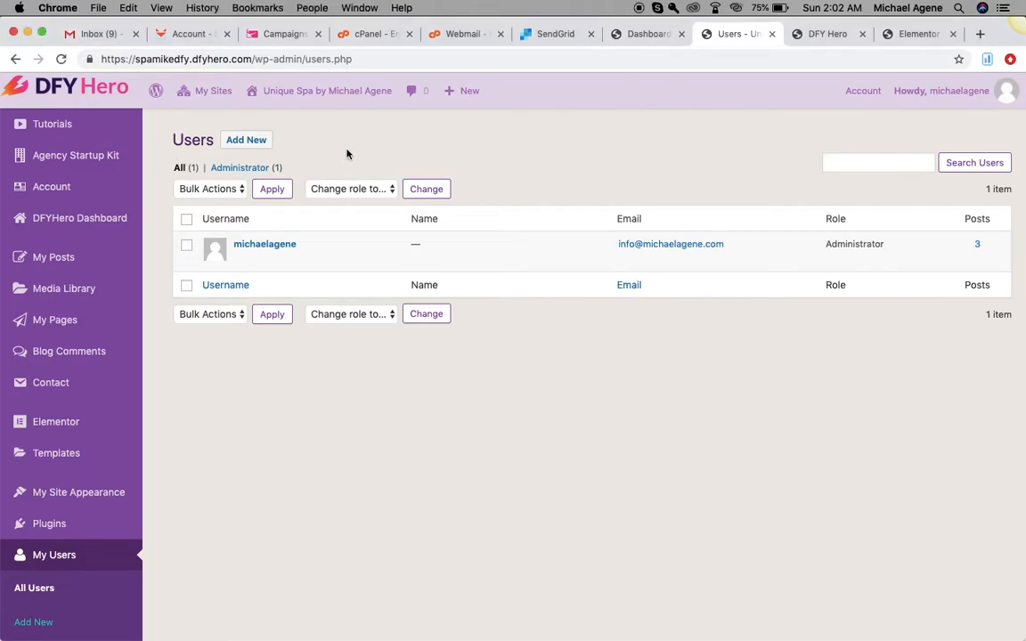
pyautogui.moveTo(267, 435)
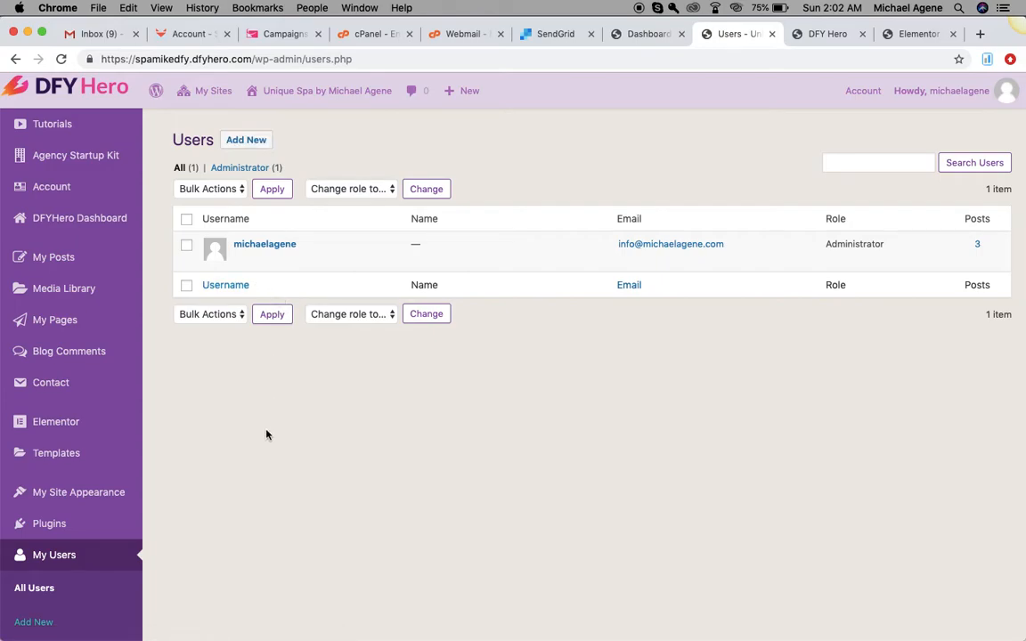
pyautogui.moveTo(341, 155)
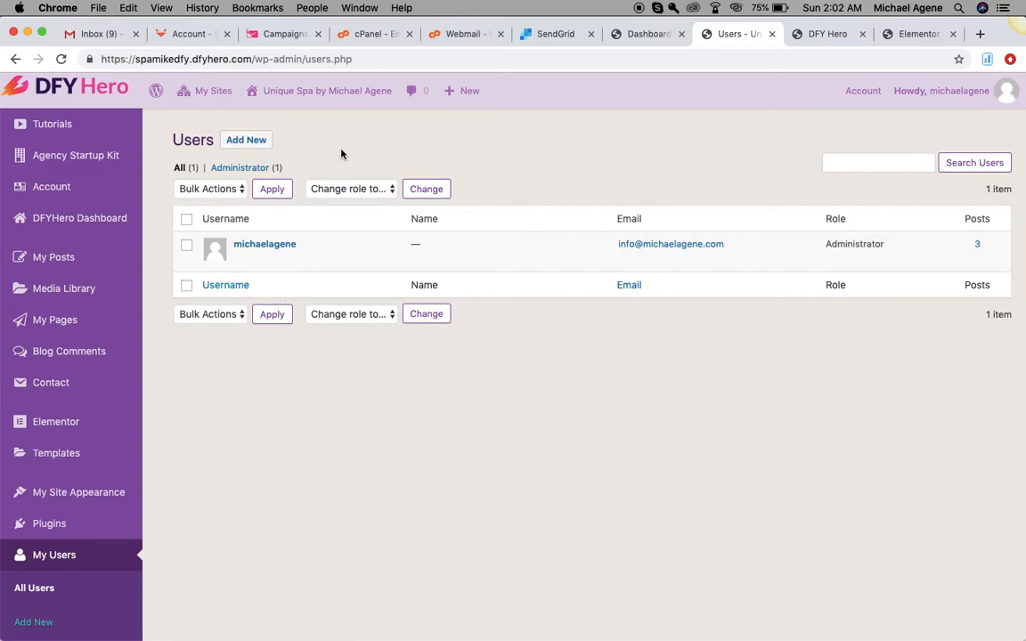
pyautogui.moveTo(312, 161)
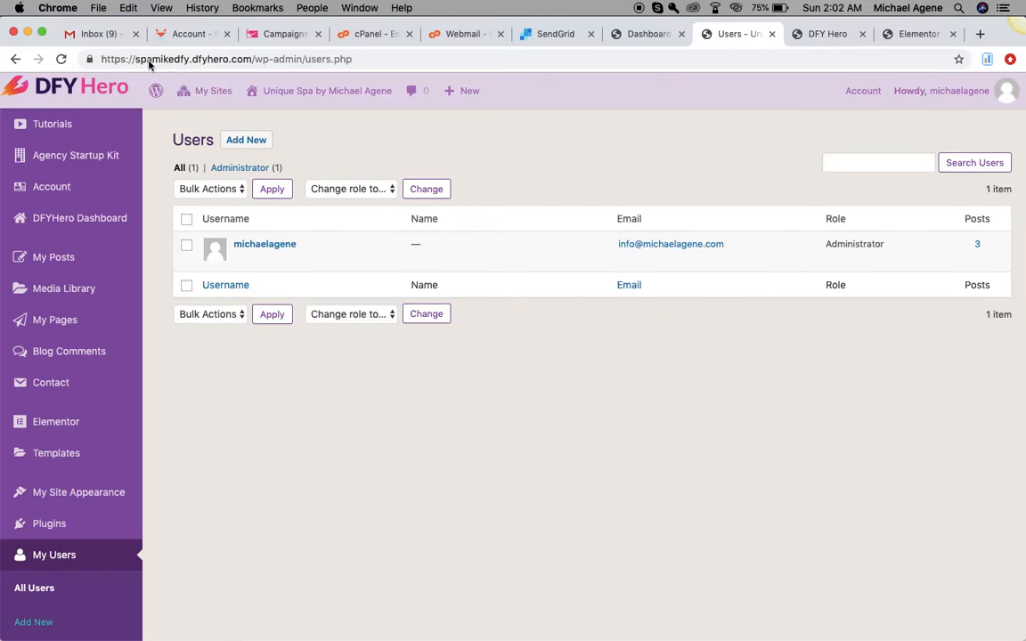
# Step: Open DFY Hero's Account page and select superalphamale.com in Namecheap
pyautogui.click(226, 58)
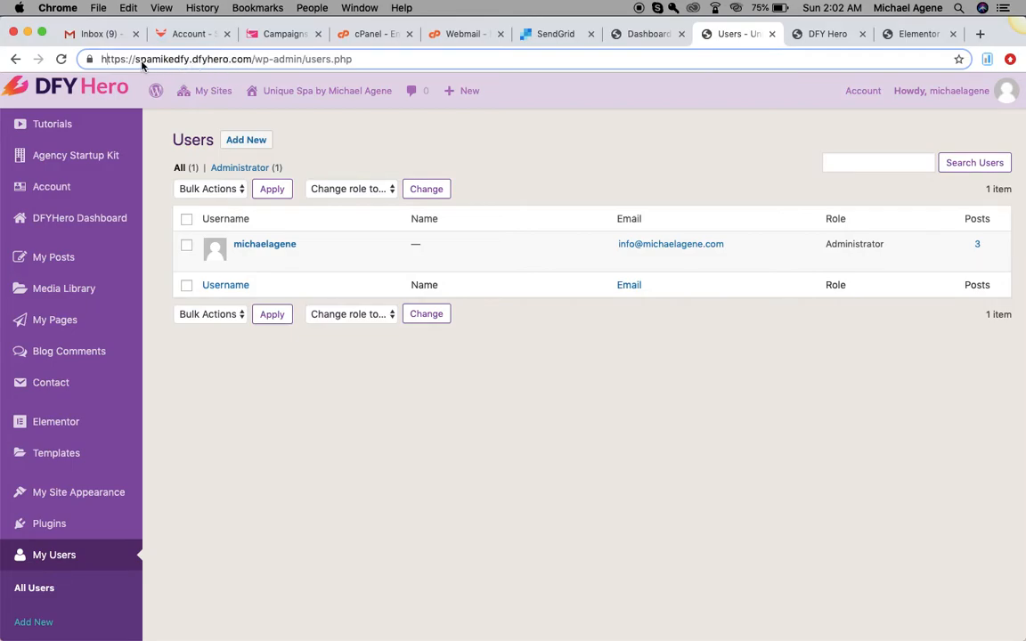
pyautogui.moveTo(239, 58)
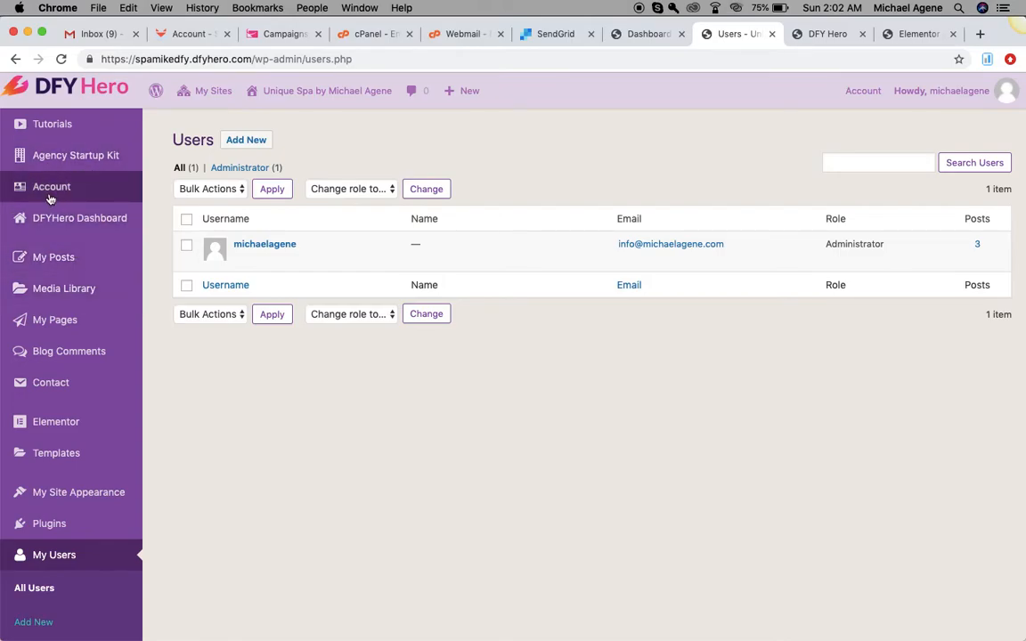
pyautogui.moveTo(51, 186)
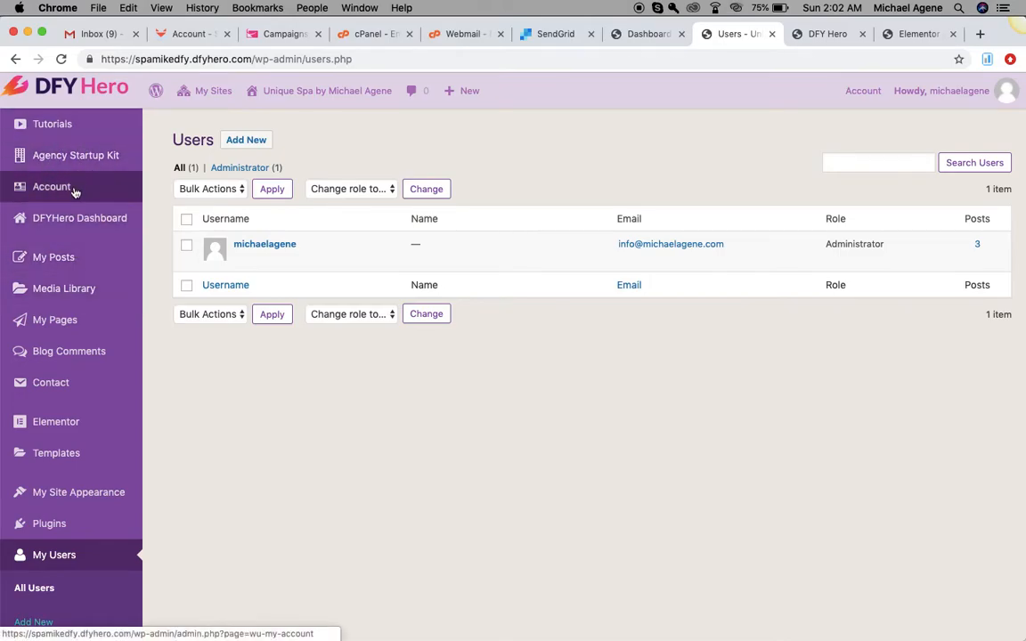
pyautogui.click(51, 187)
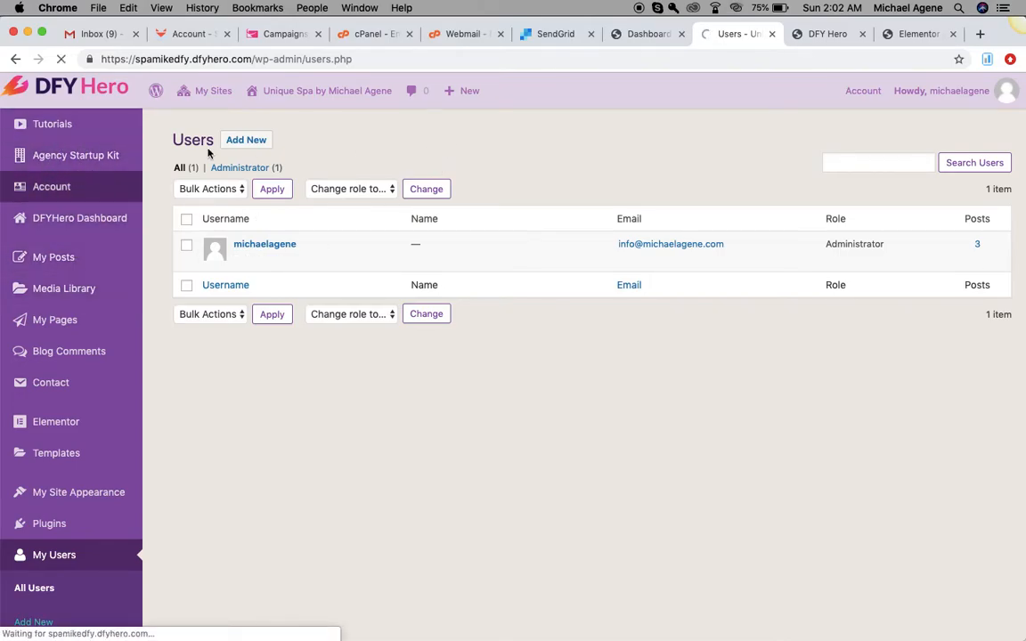
pyautogui.click(51, 186)
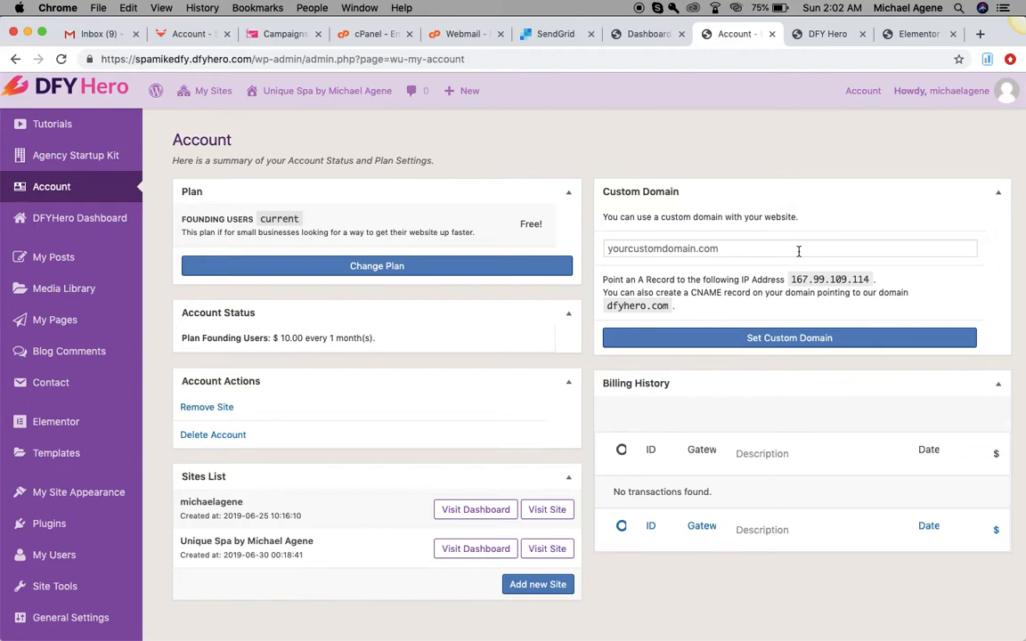
pyautogui.moveTo(763, 159)
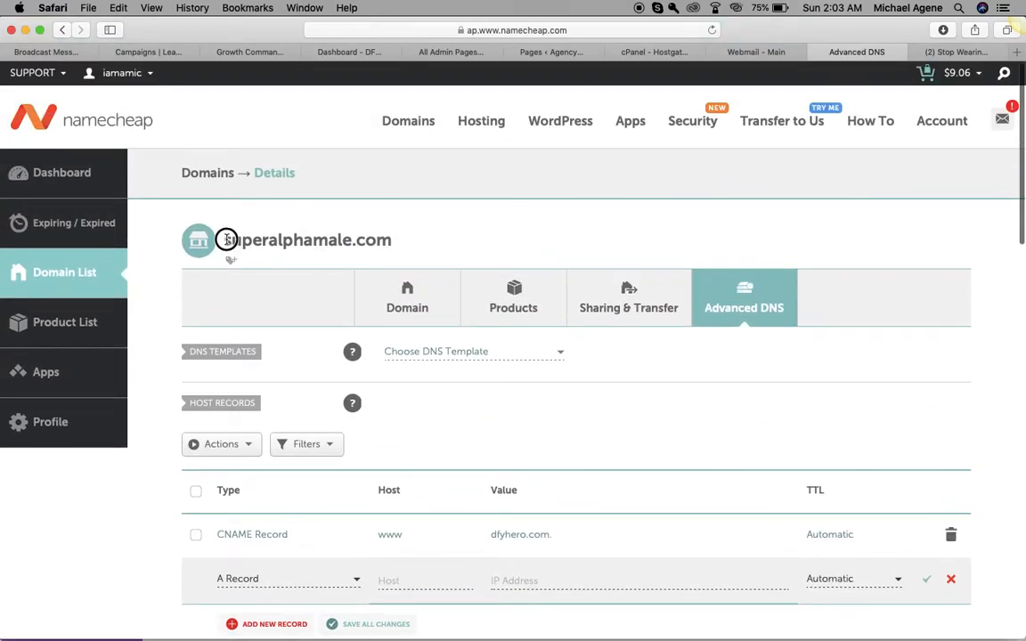
pyautogui.doubleClick(307, 239)
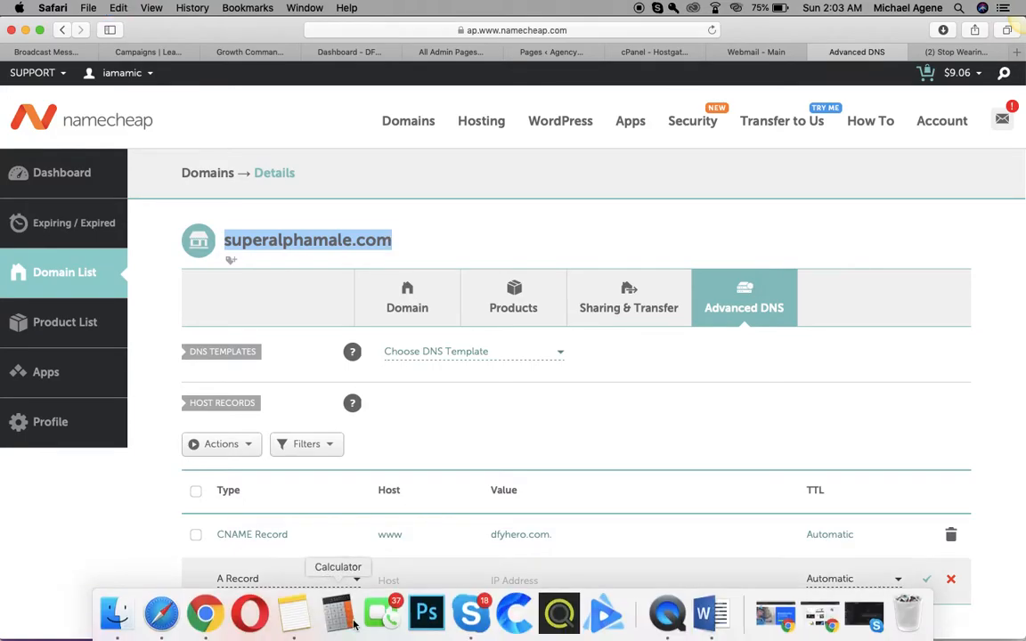
pyautogui.click(204, 612)
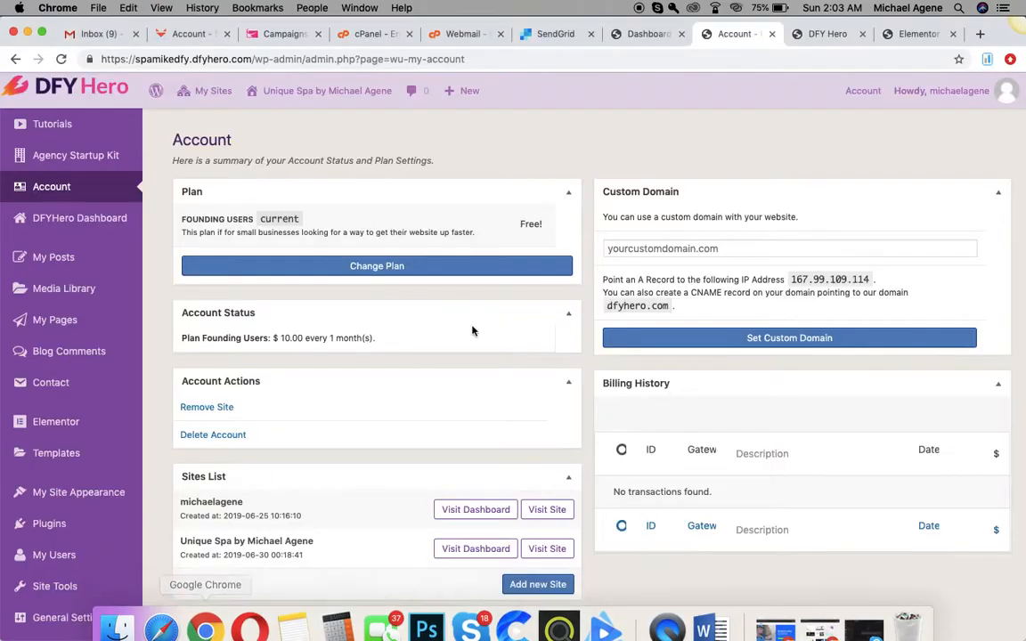
# Step: Paste superalphamale.com into DFY Hero's Custom Domain field and select the IP 167.99.109.114
pyautogui.write('superalphamale.com')
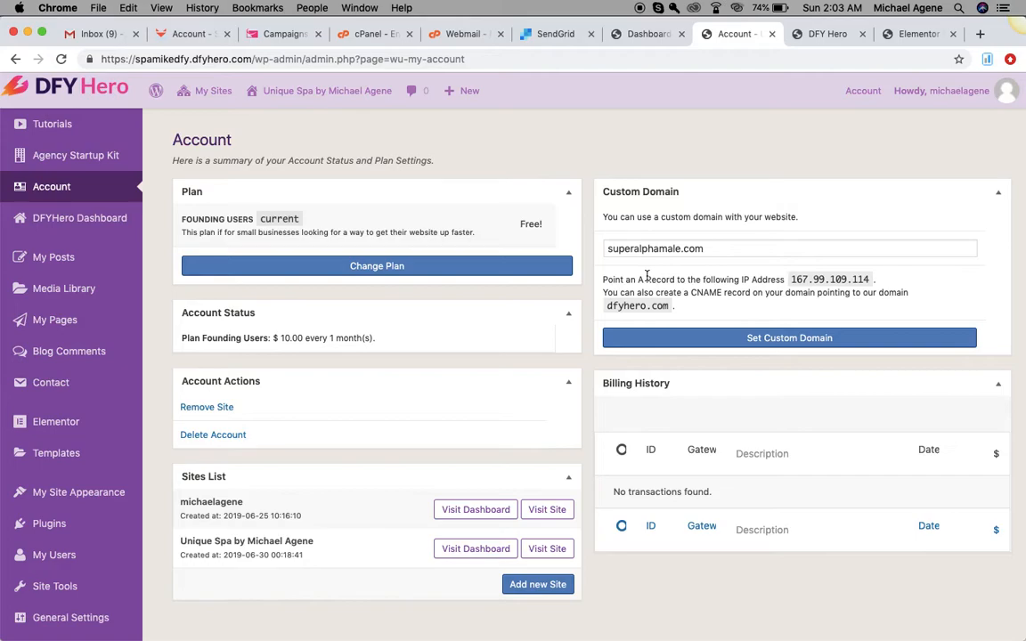
pyautogui.moveTo(608, 279)
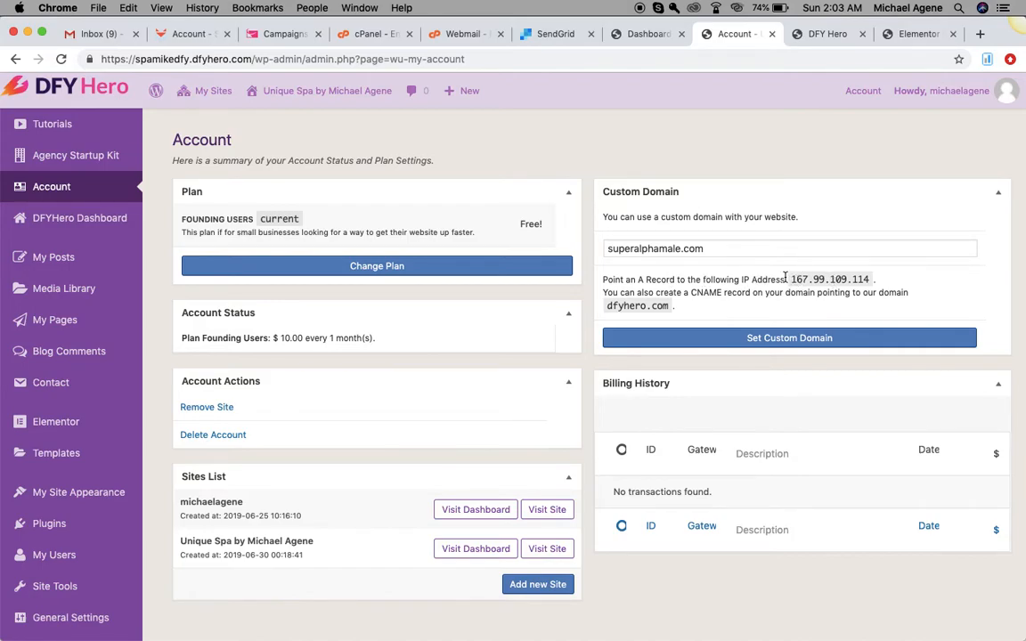
pyautogui.doubleClick(828, 279)
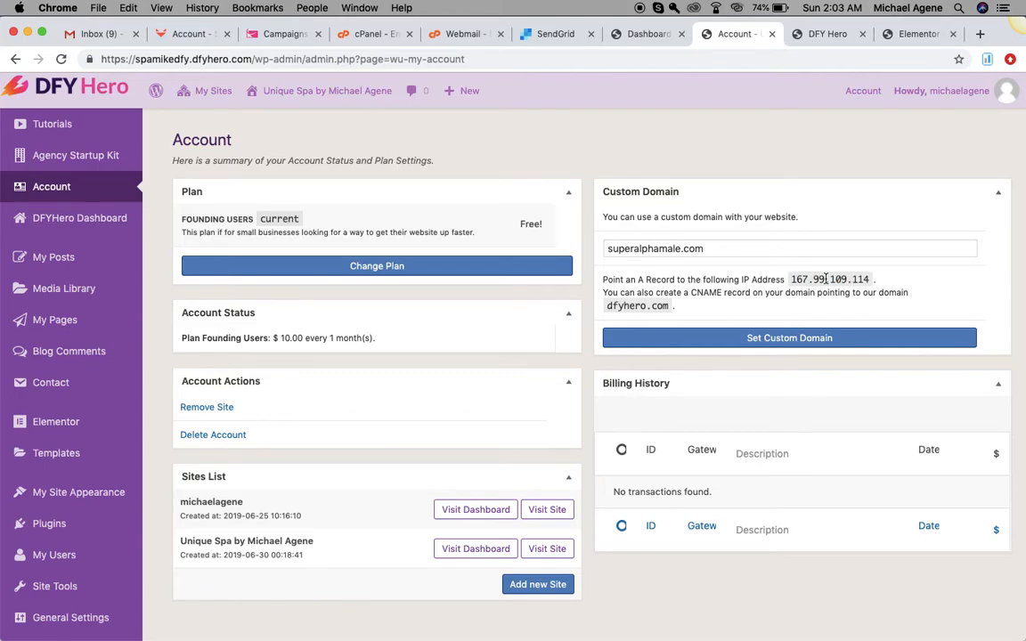
pyautogui.moveTo(709, 321)
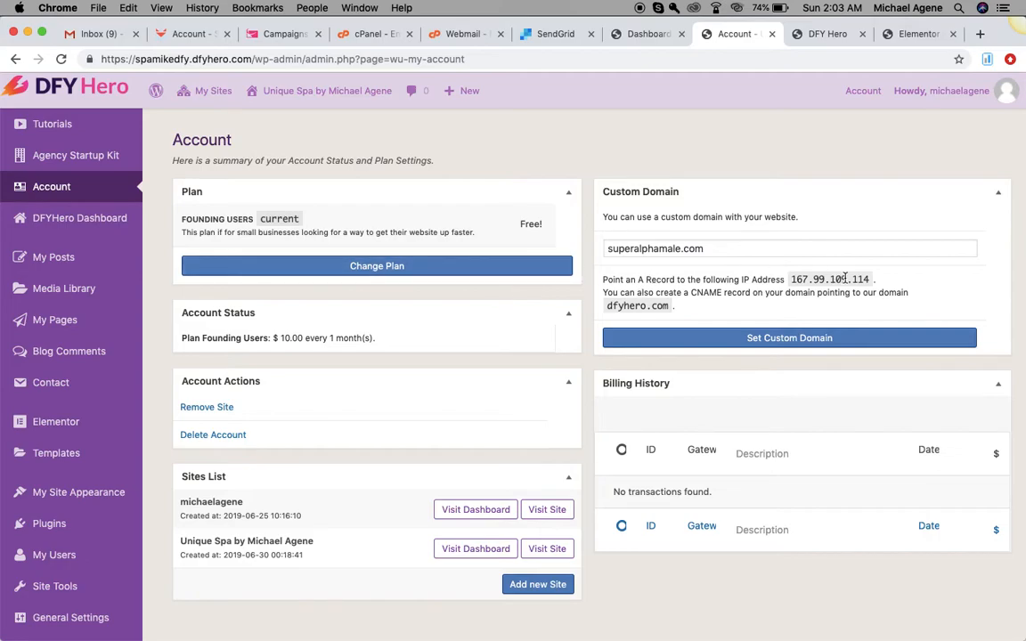
pyautogui.click(55, 586)
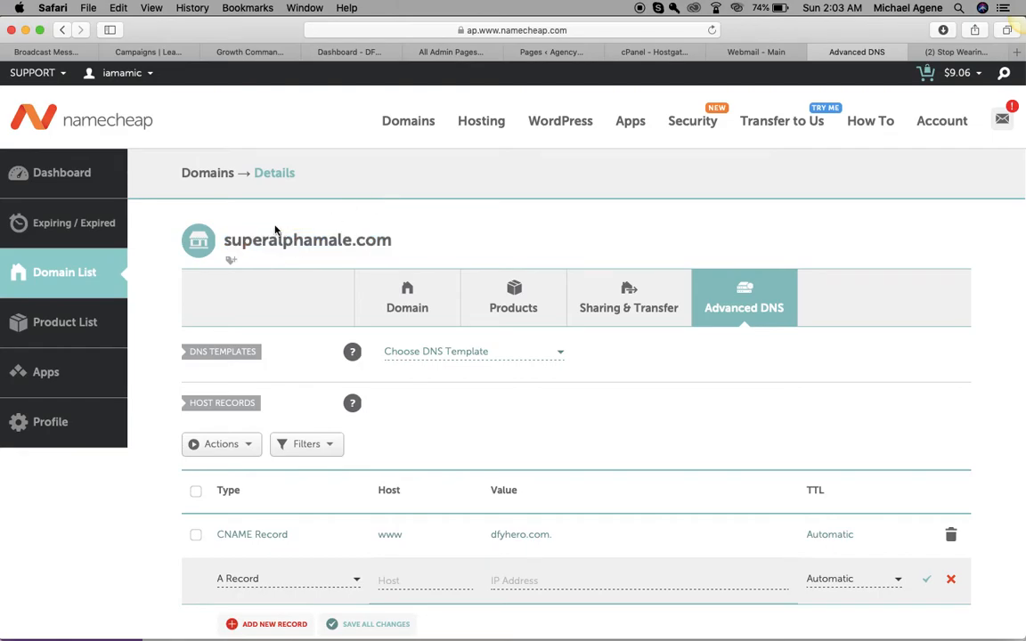
pyautogui.moveTo(298, 247)
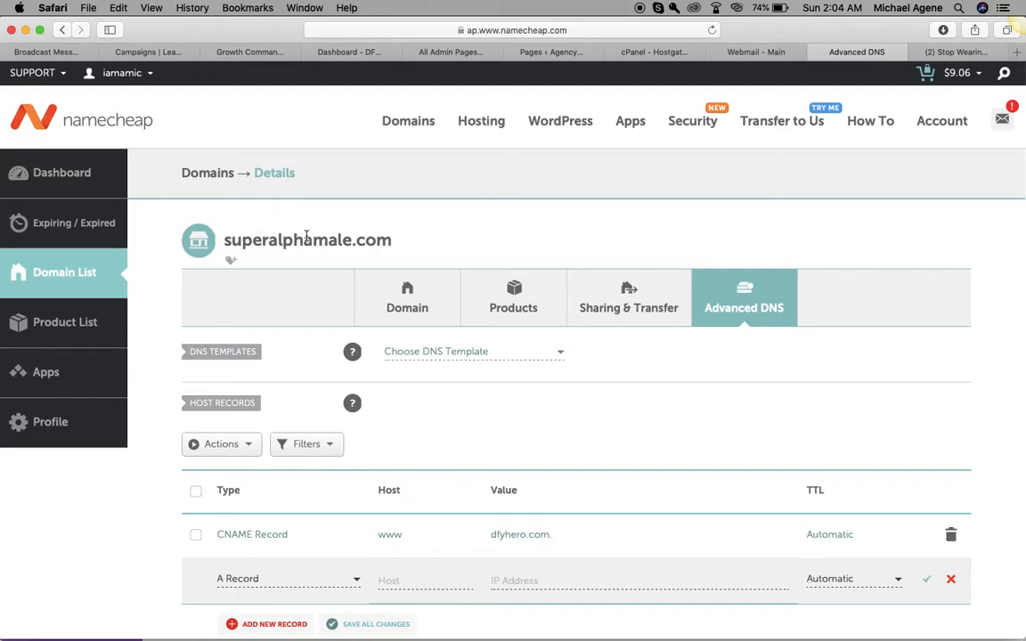
pyautogui.moveTo(407, 307)
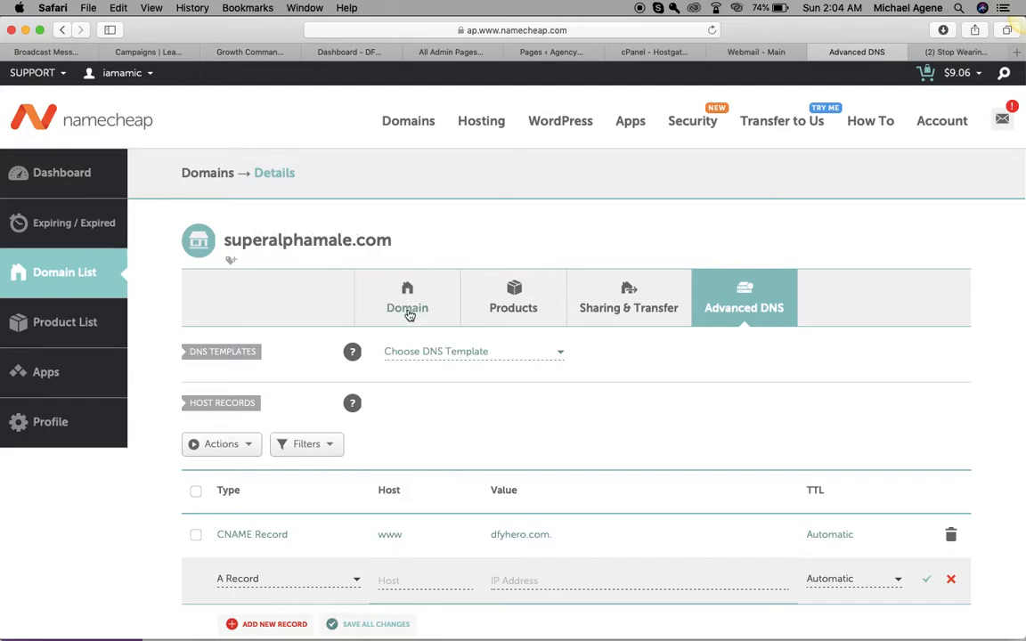
pyautogui.moveTo(739, 317)
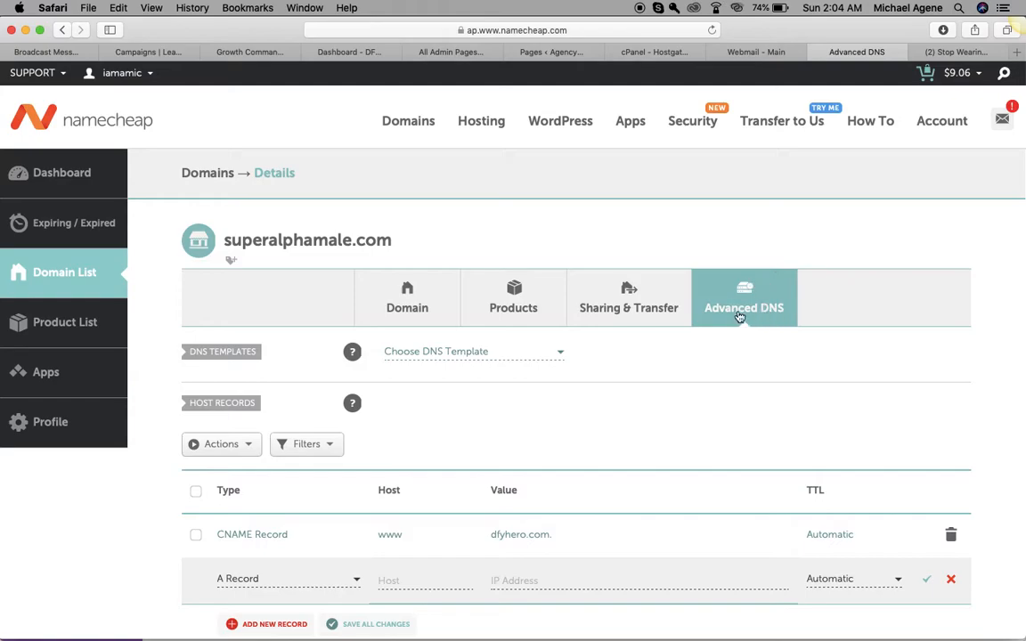
pyautogui.moveTo(532, 401)
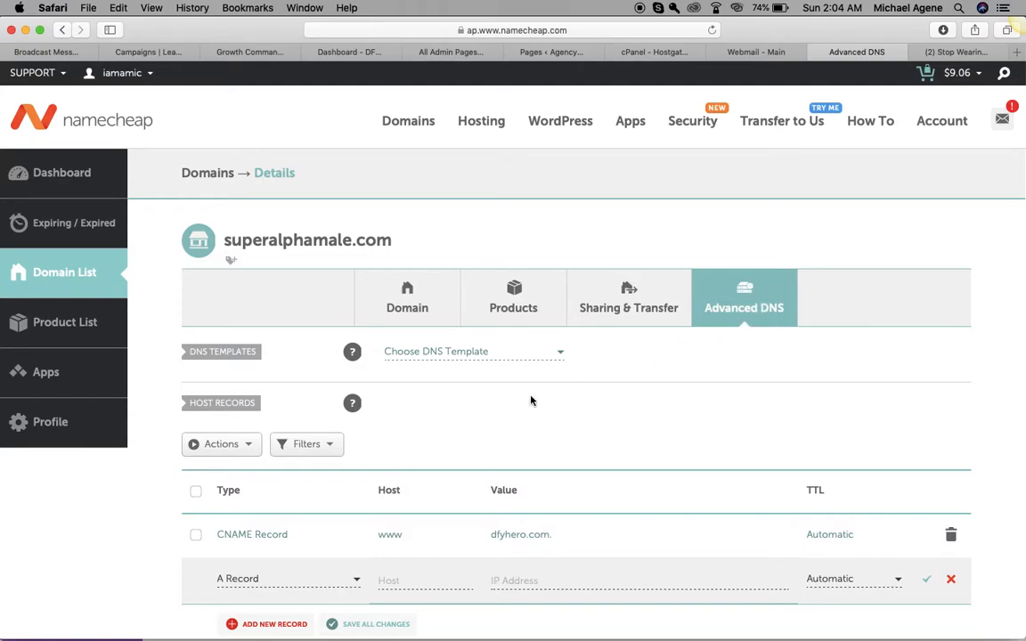
pyautogui.scroll(-3)
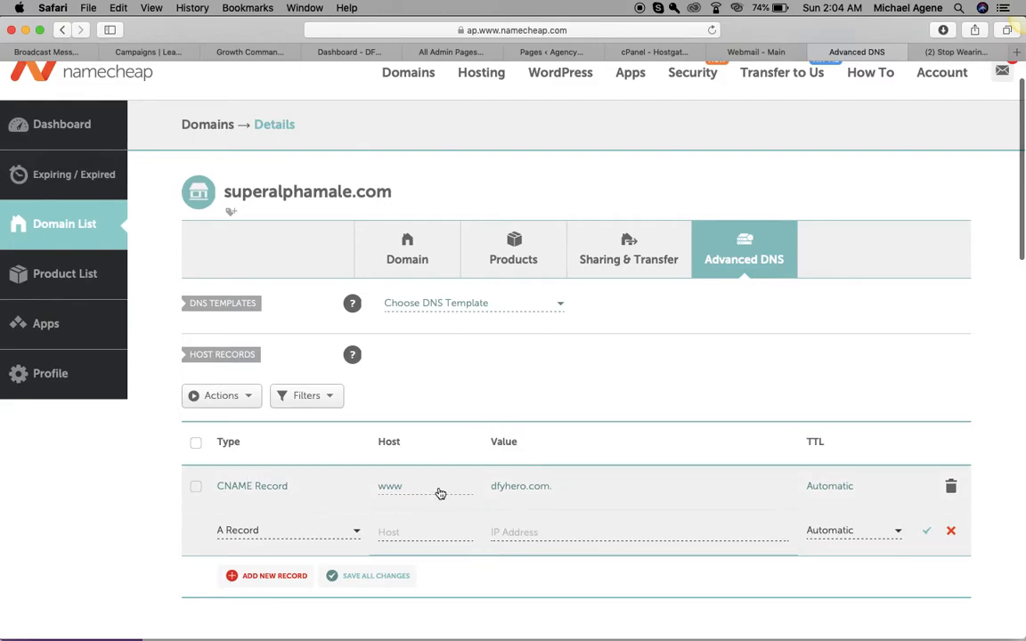
pyautogui.moveTo(395, 493)
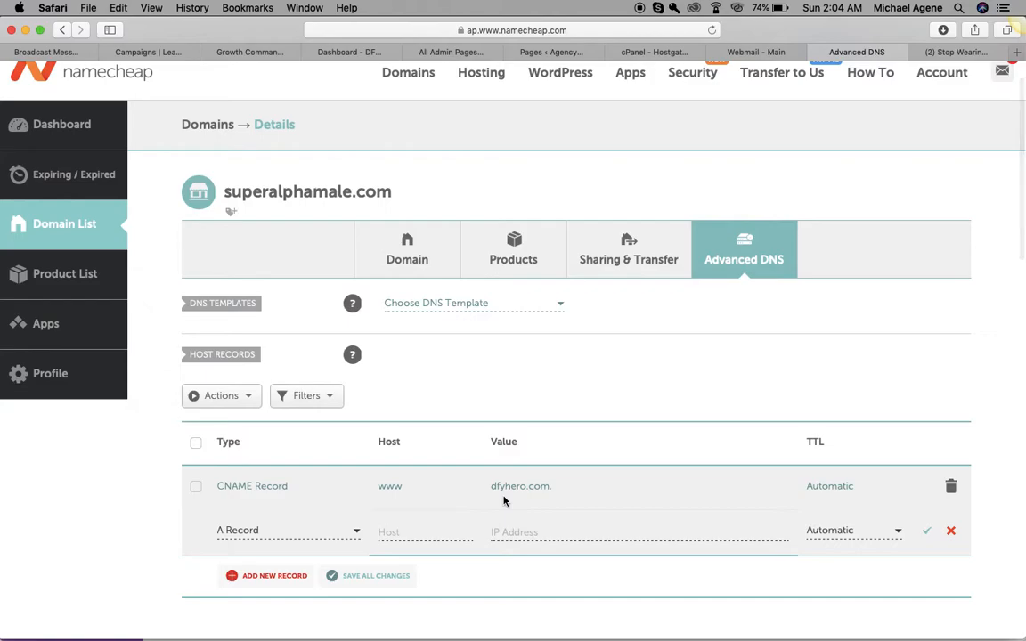
pyautogui.scroll(-3)
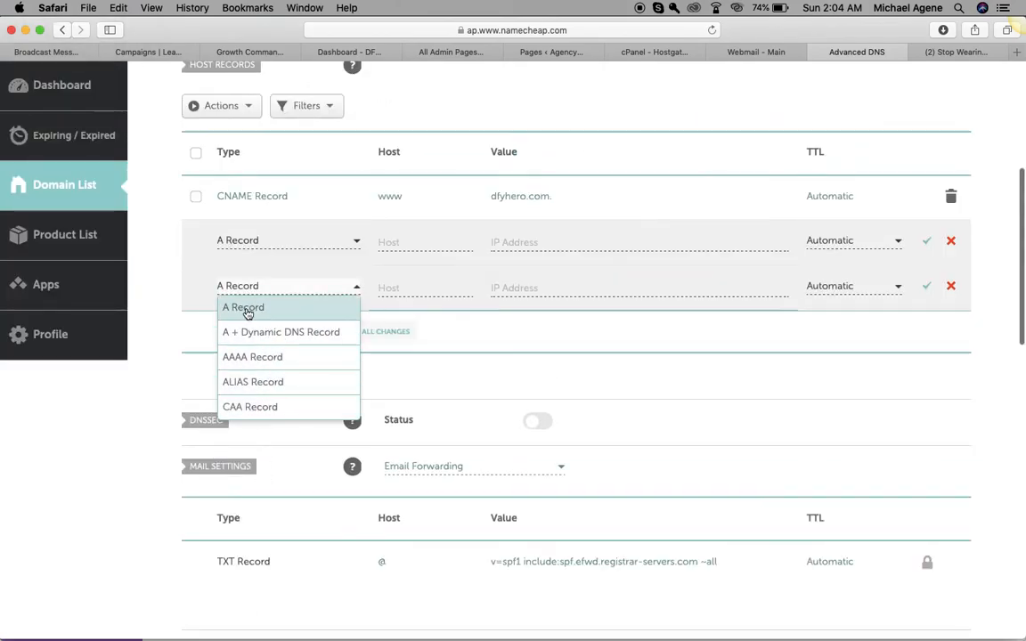
# Step: Fill an A record with host www and IP 167.99.109.114, removing the empty row
pyautogui.click(243, 308)
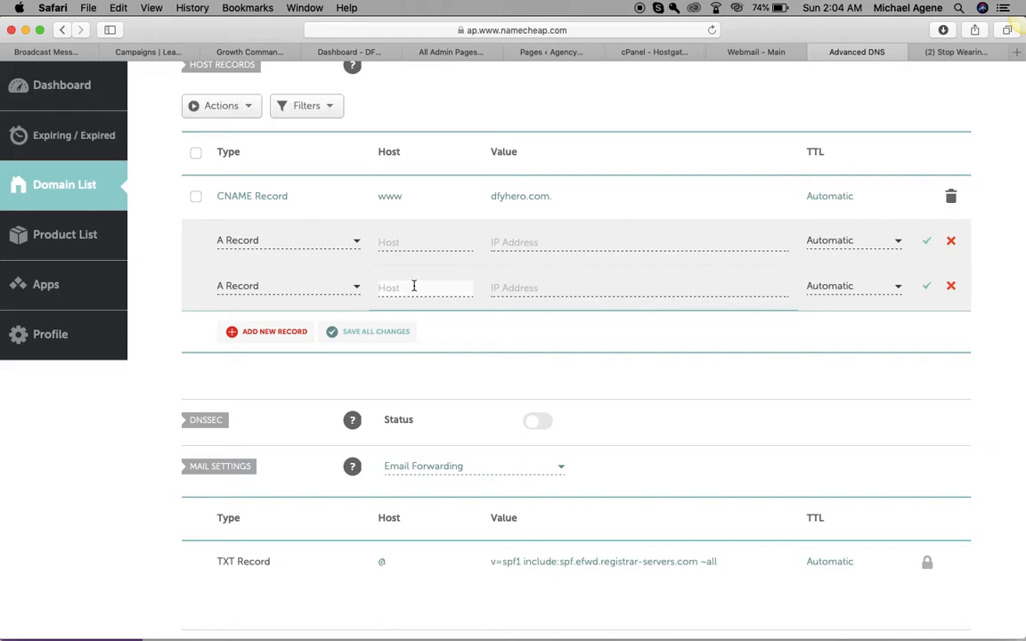
pyautogui.write('www')
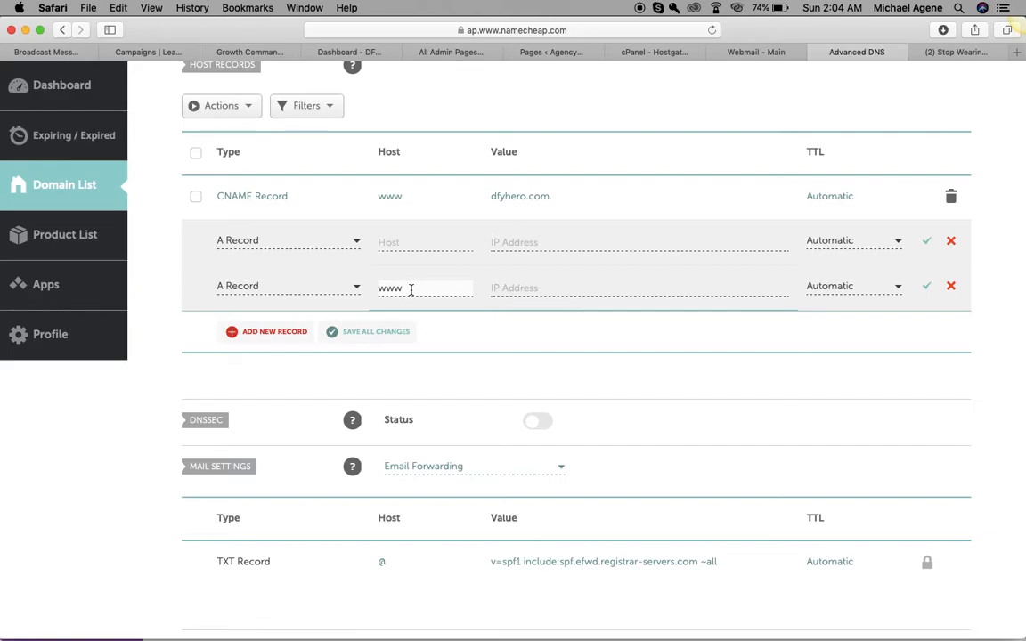
pyautogui.click(639, 288)
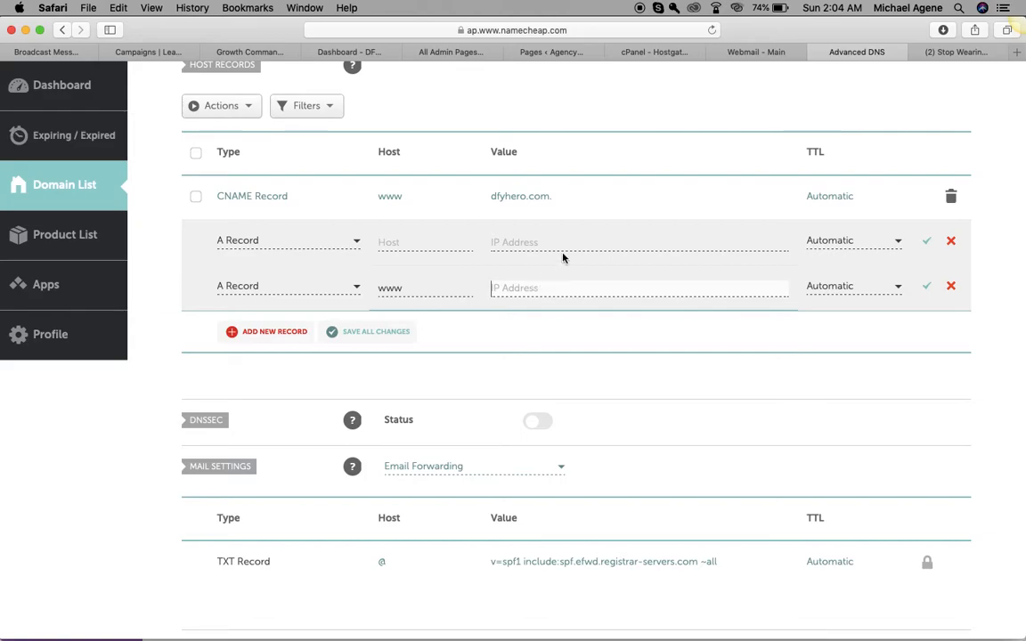
pyautogui.click(543, 287)
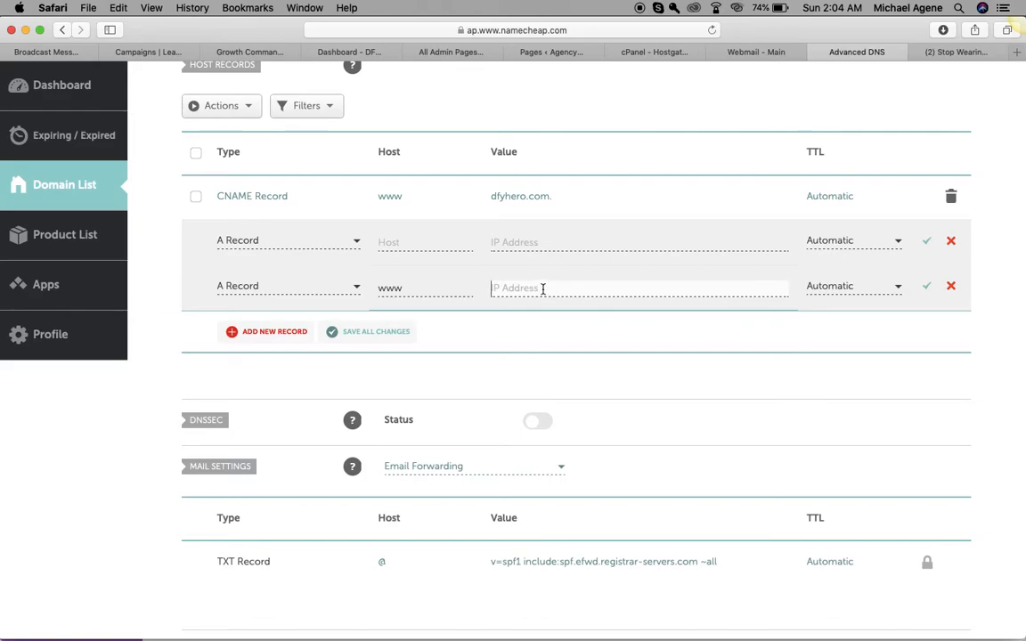
pyautogui.write('167.99.109.114')
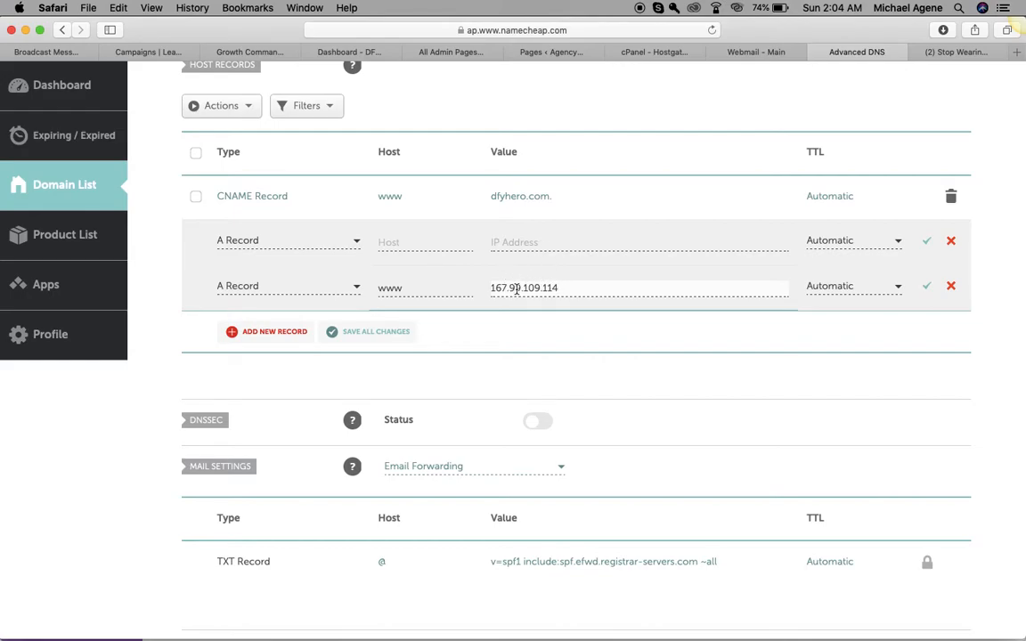
pyautogui.moveTo(950, 241)
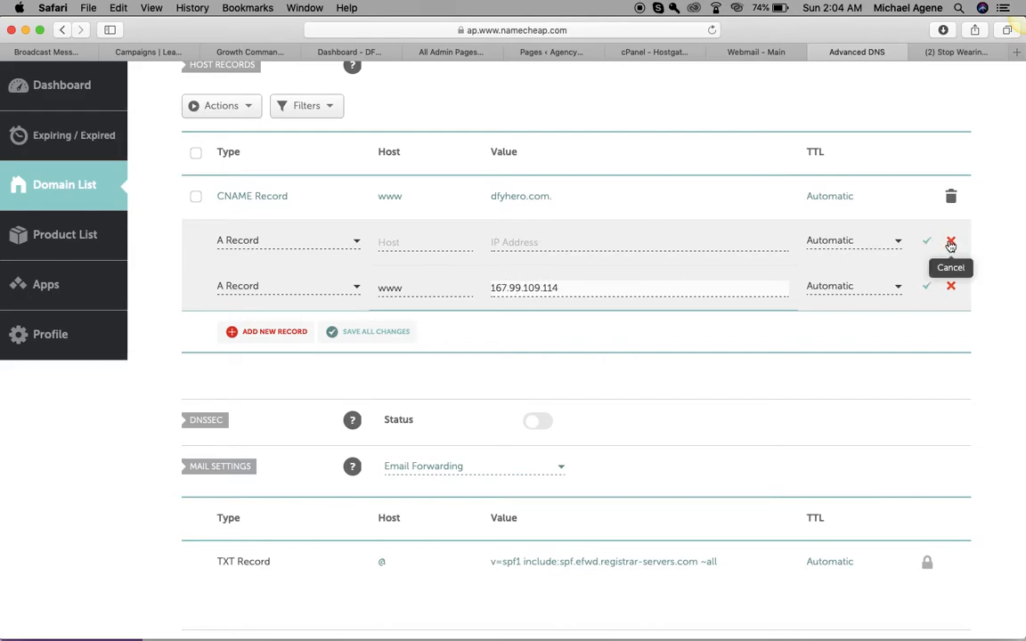
pyautogui.click(950, 243)
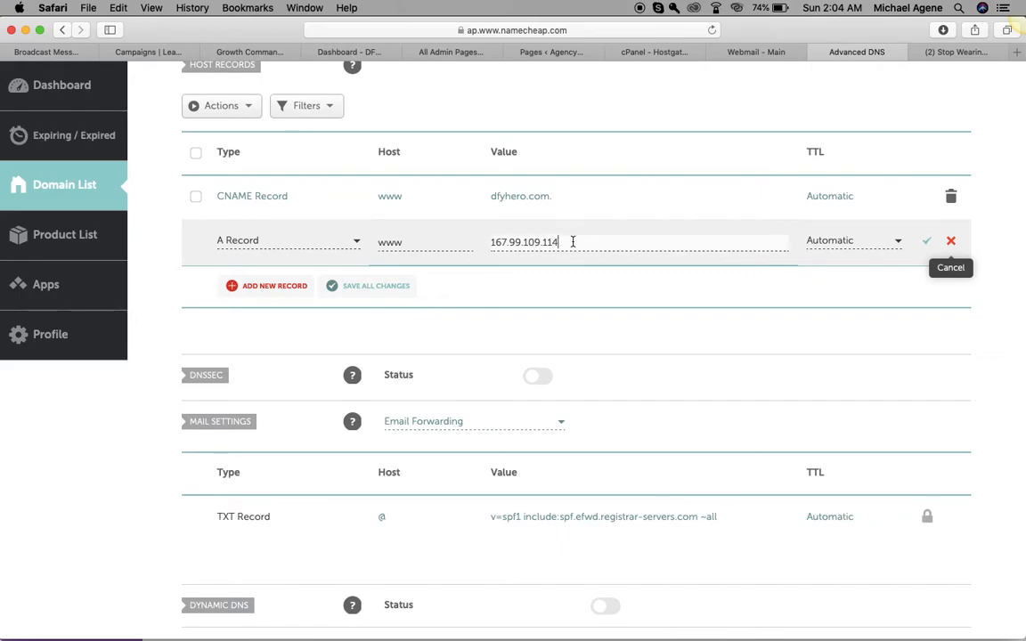
pyautogui.moveTo(842, 242)
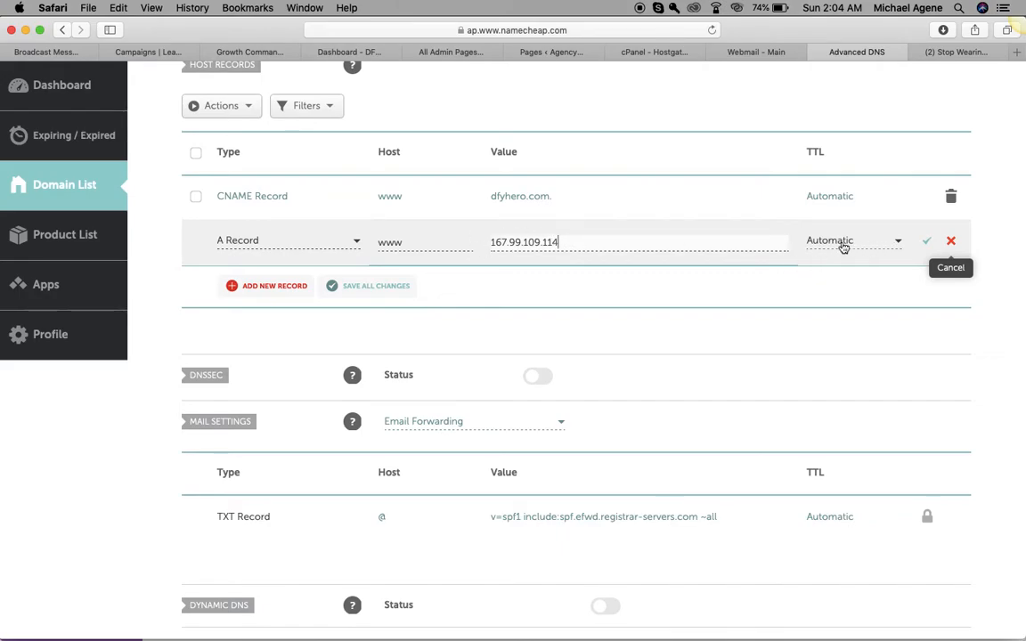
pyautogui.moveTo(927, 241)
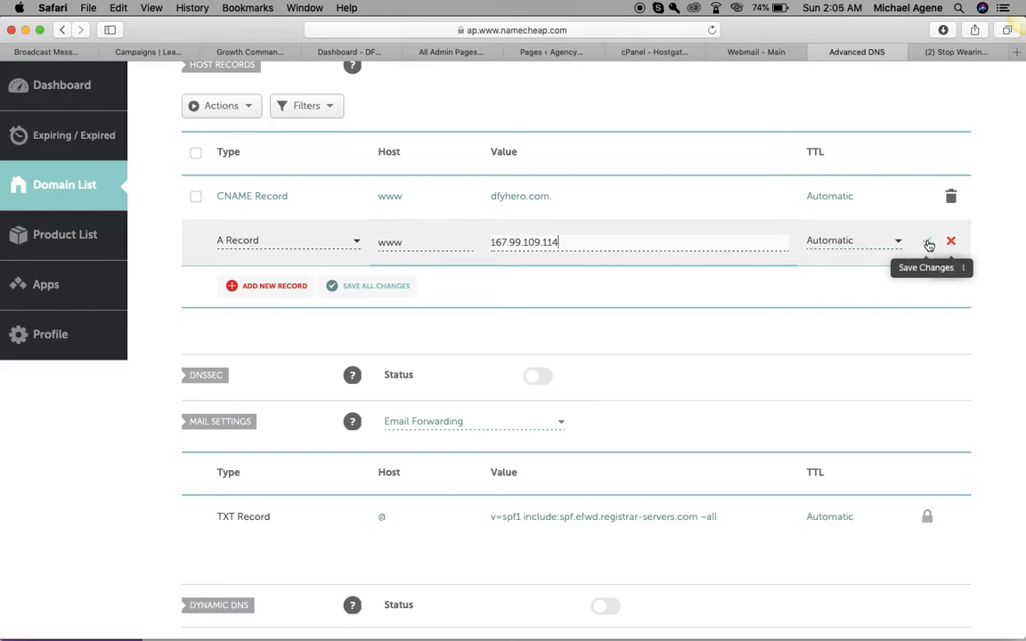
# Step: Save the www A record for 167.99.109.114 in Namecheap's host records
pyautogui.click(929, 241)
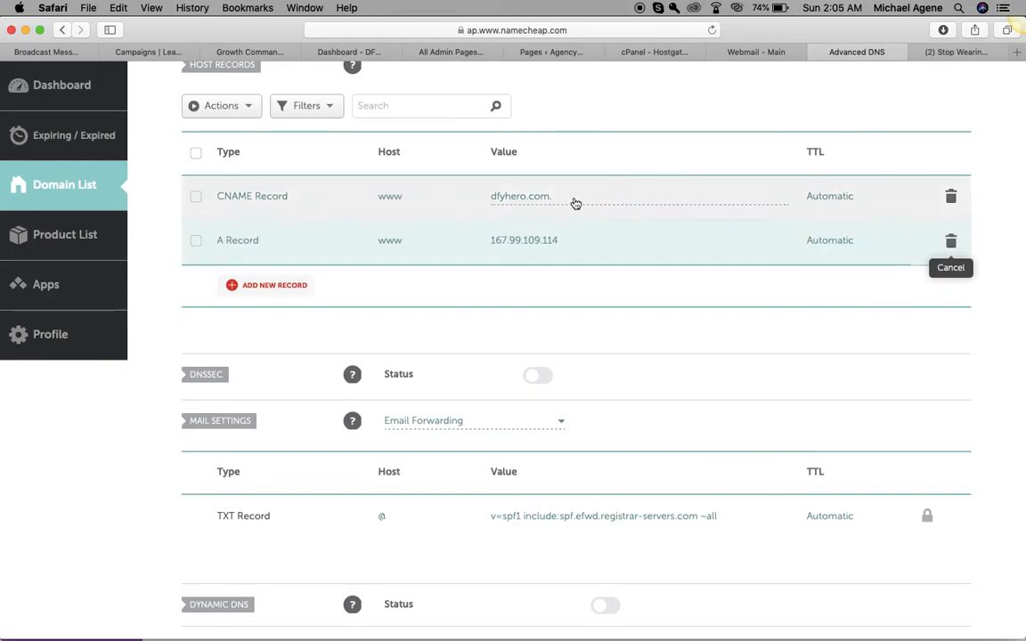
pyautogui.moveTo(311, 205)
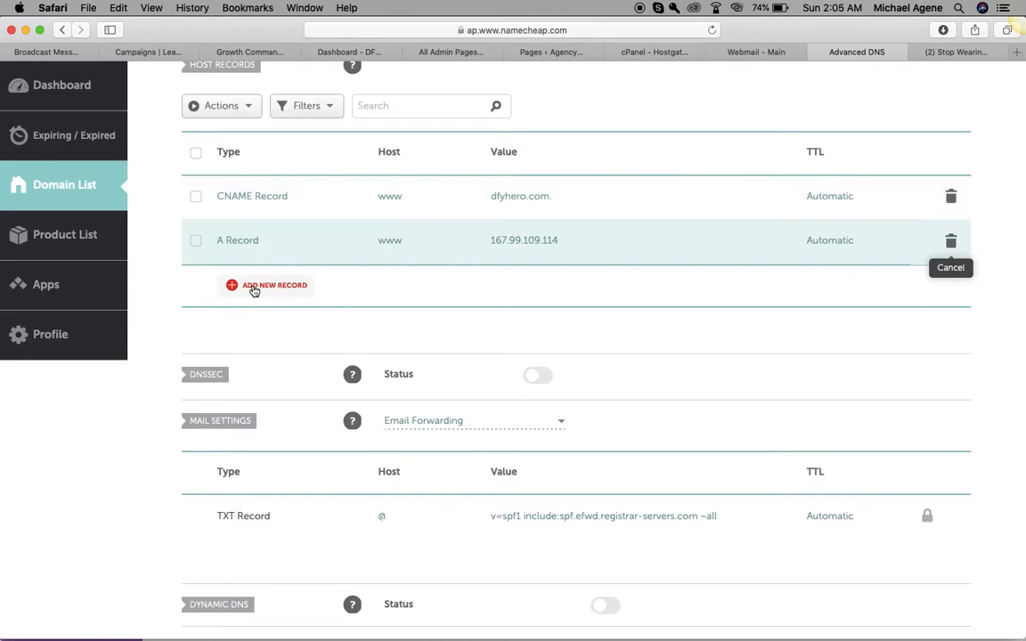
# Step: Add a new CNAME host record row and look up the dfyhero.com target in DFY Hero
pyautogui.click(267, 285)
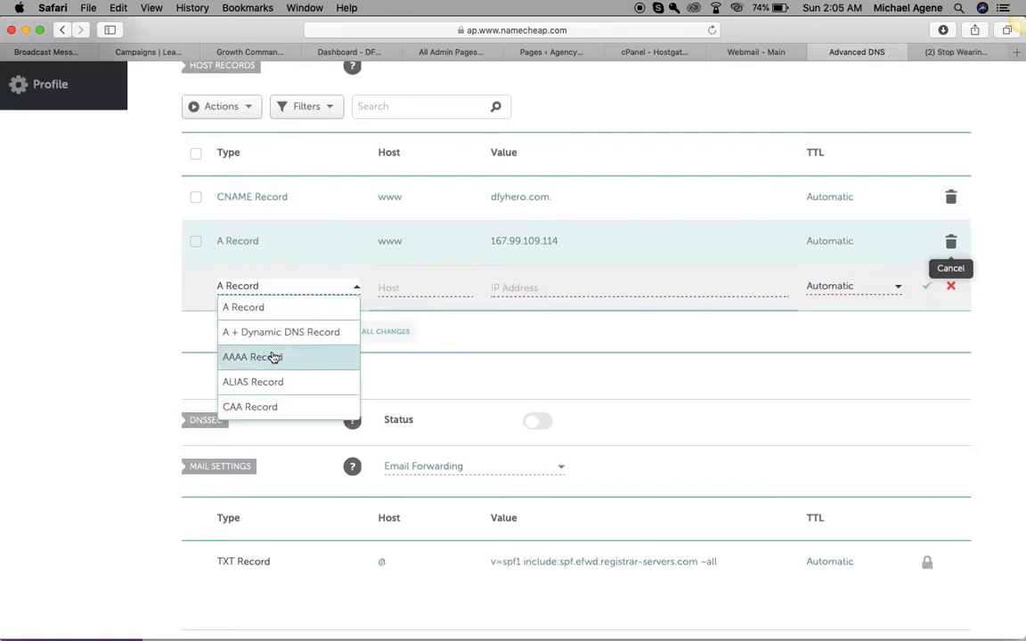
pyautogui.scroll(-3)
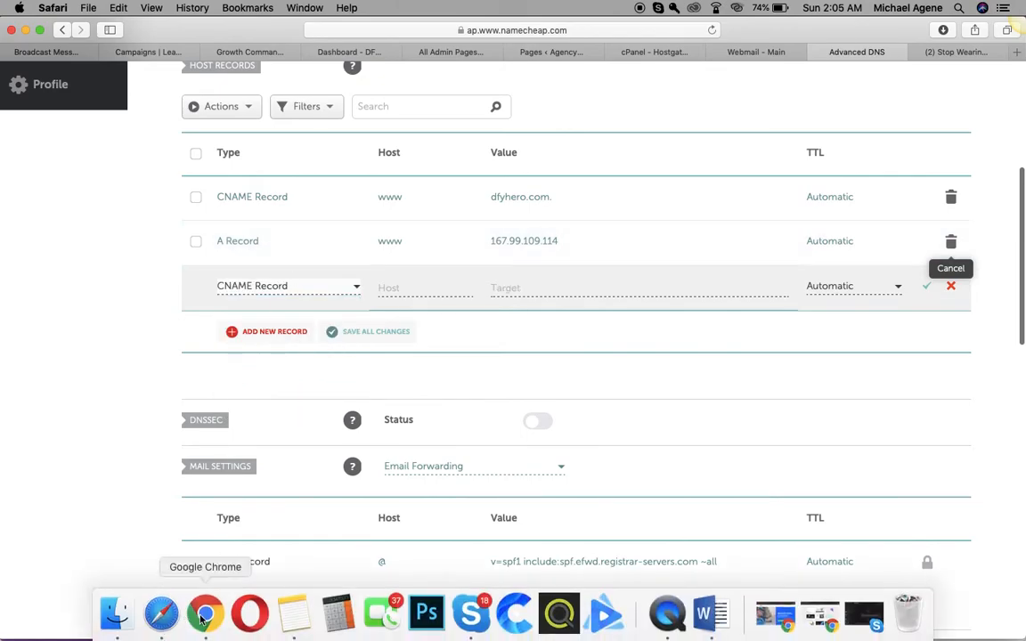
pyautogui.click(205, 613)
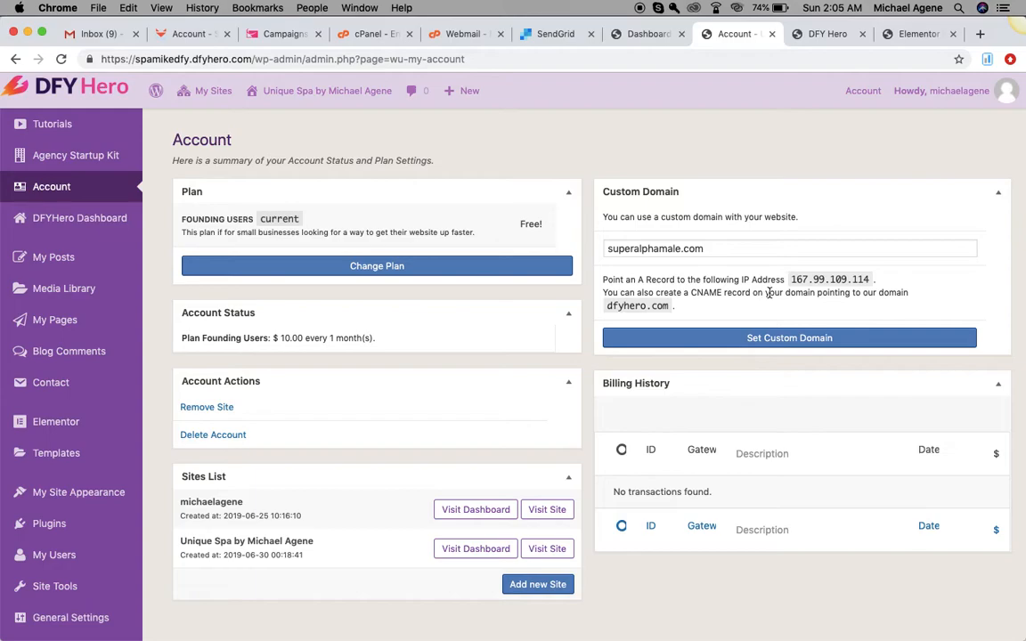
pyautogui.moveTo(901, 293)
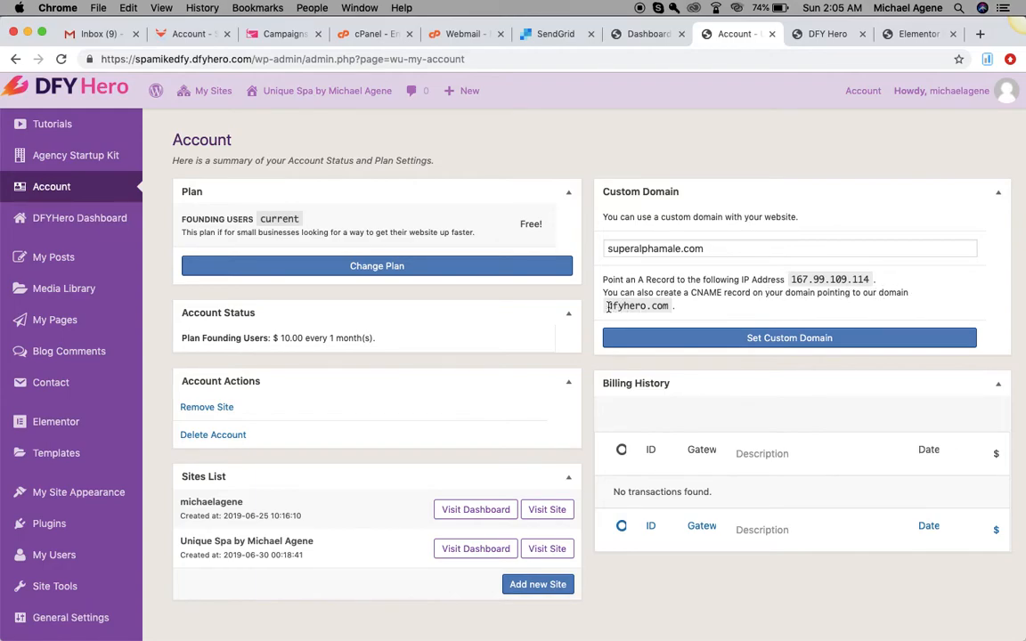
pyautogui.doubleClick(626, 306)
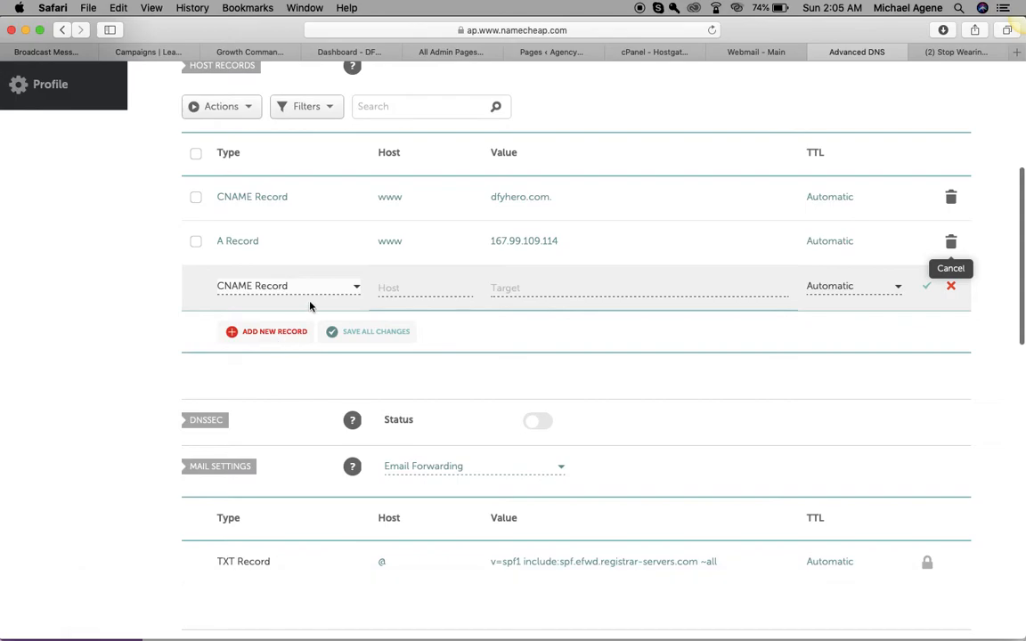
# Step: Fill a draft CNAME row with host www and target dfyhero.com, then cancel it
pyautogui.click(423, 287)
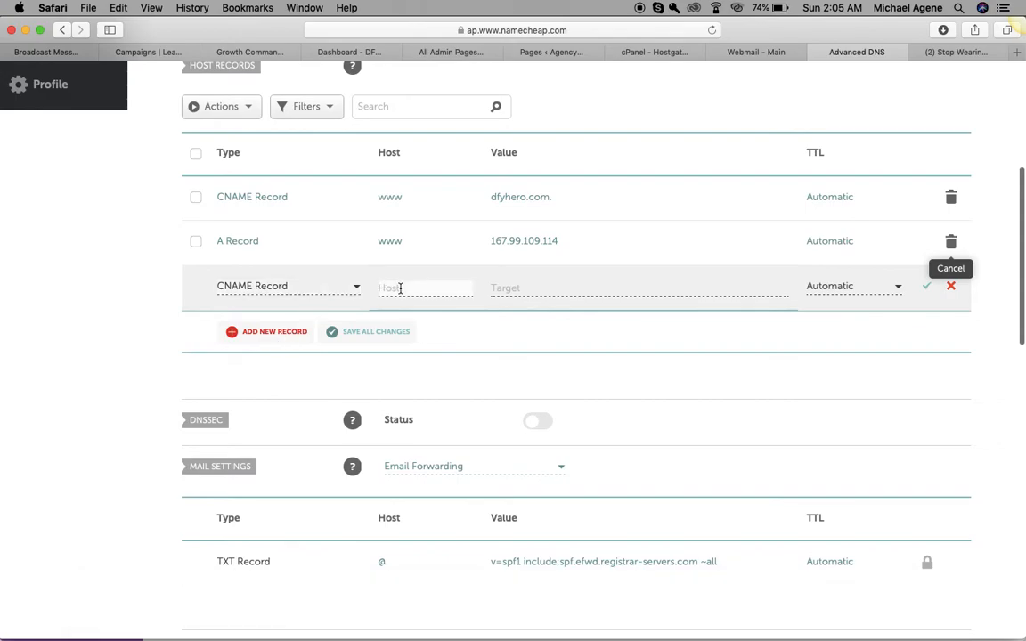
pyautogui.write('www')
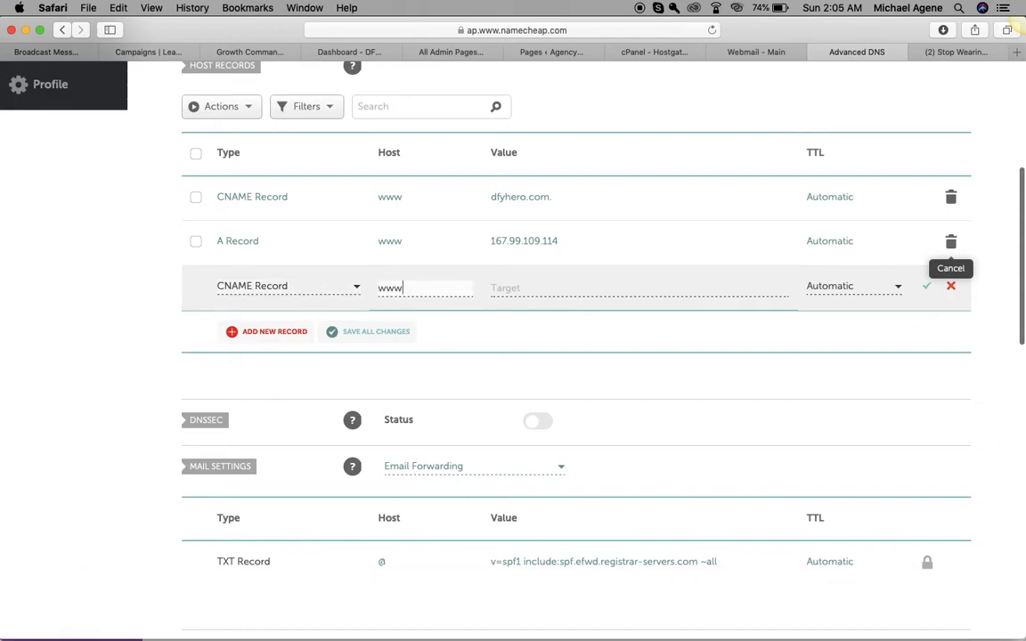
pyautogui.doubleClick(389, 287)
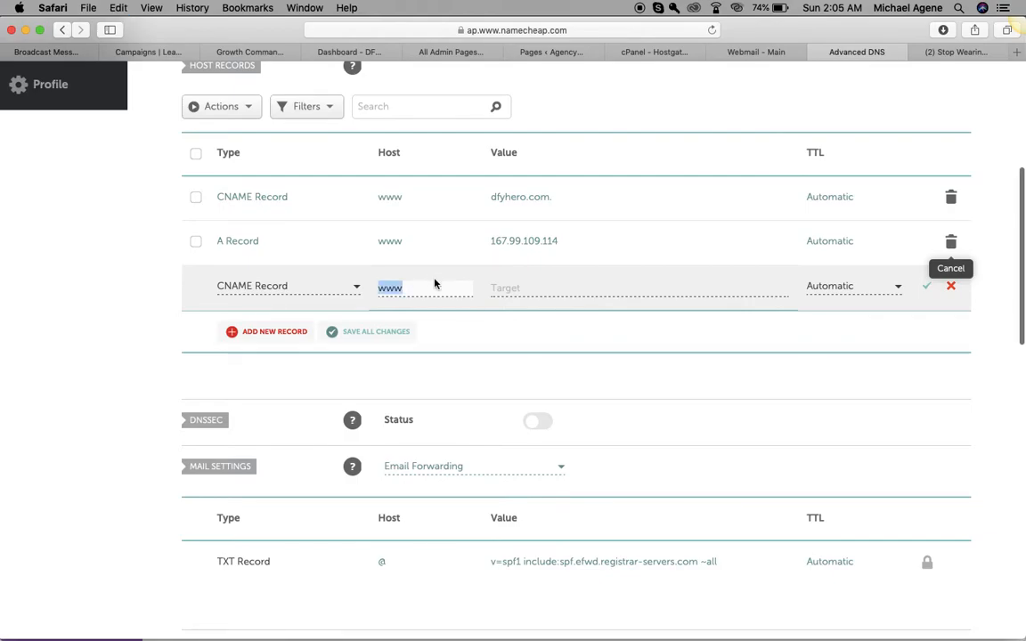
pyautogui.write('@')
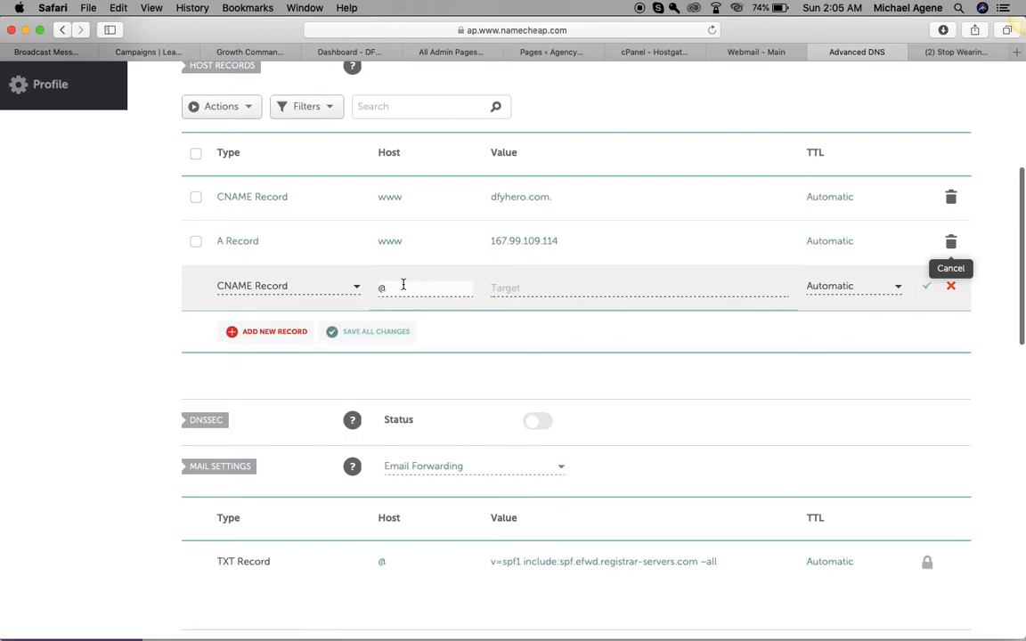
pyautogui.write('www')
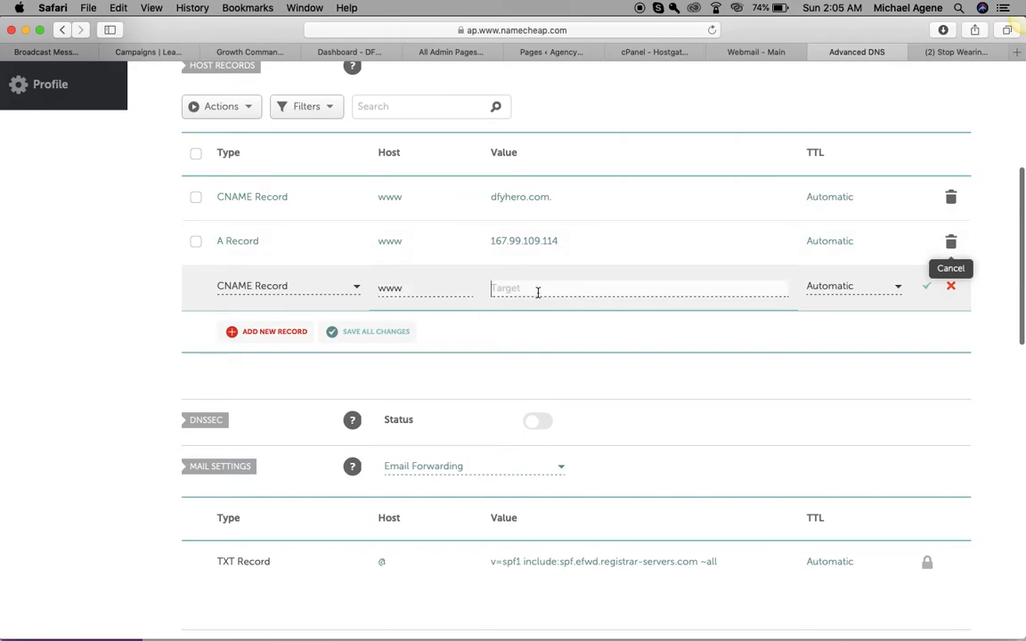
pyautogui.write('dfyhero.com')
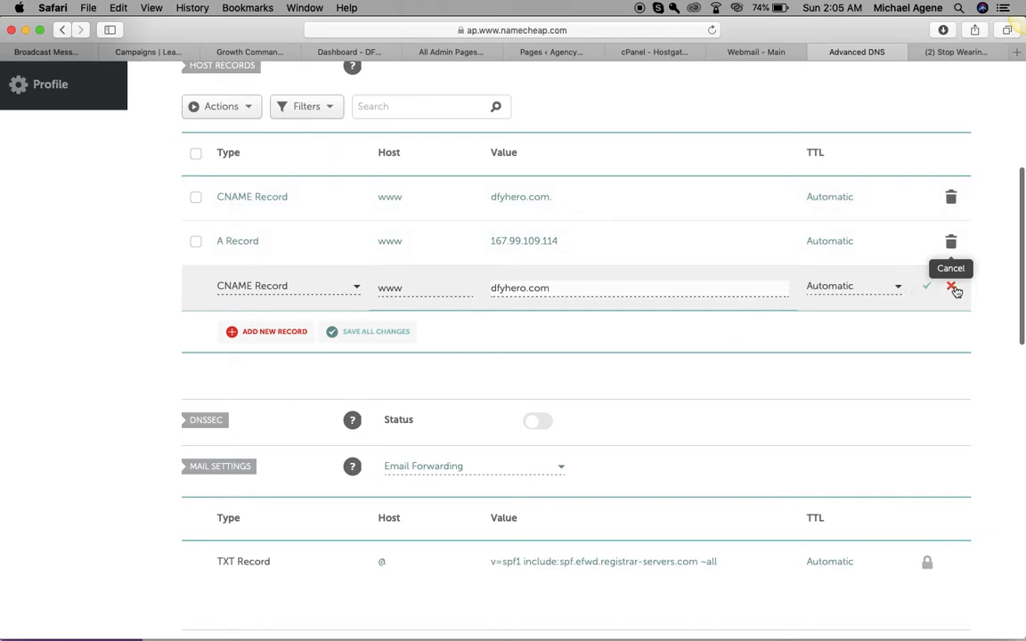
pyautogui.click(952, 287)
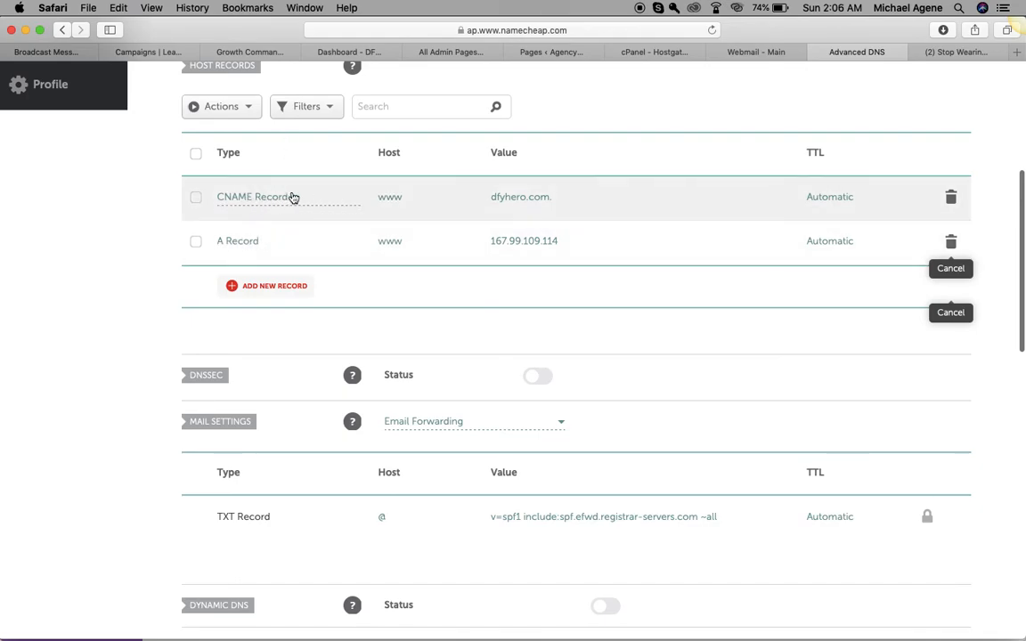
pyautogui.moveTo(276, 256)
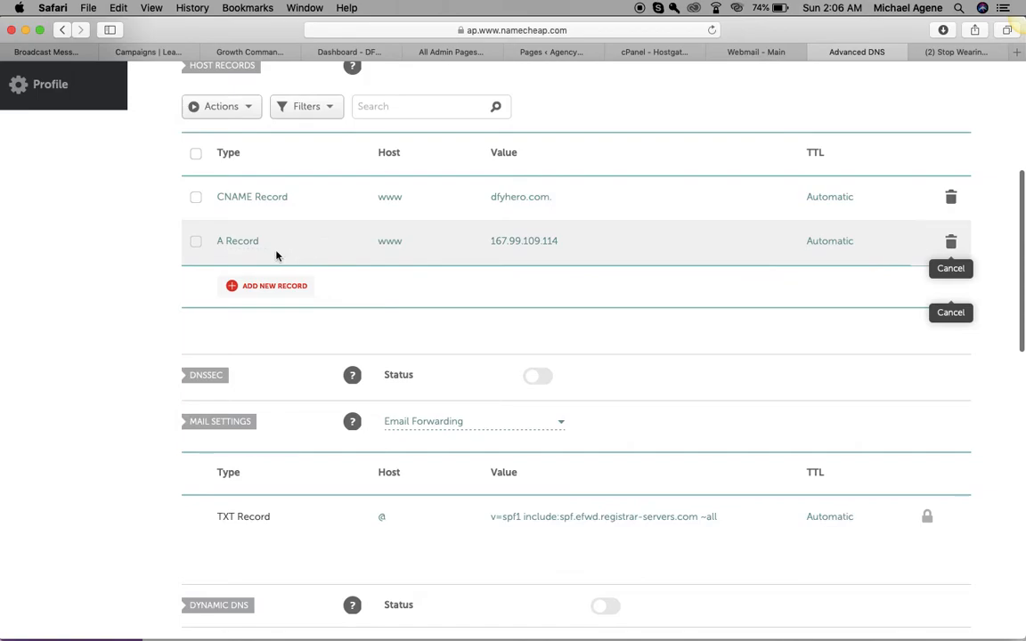
pyautogui.moveTo(204, 612)
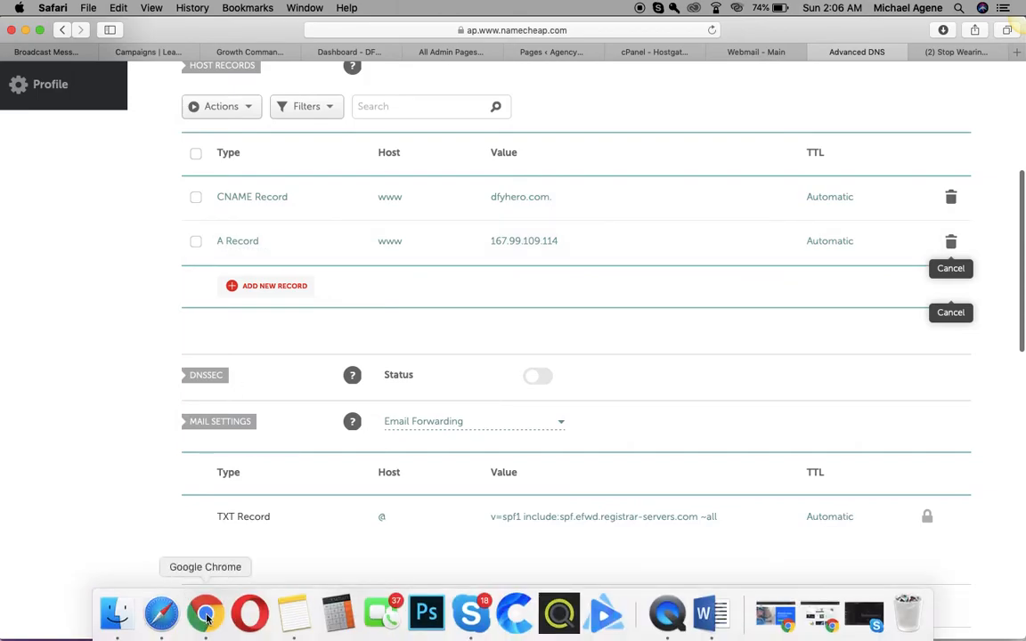
# Step: Submit superalphamale.com with Set Custom Domain on DFY Hero's Account page, raising the DNS warning
pyautogui.click(206, 613)
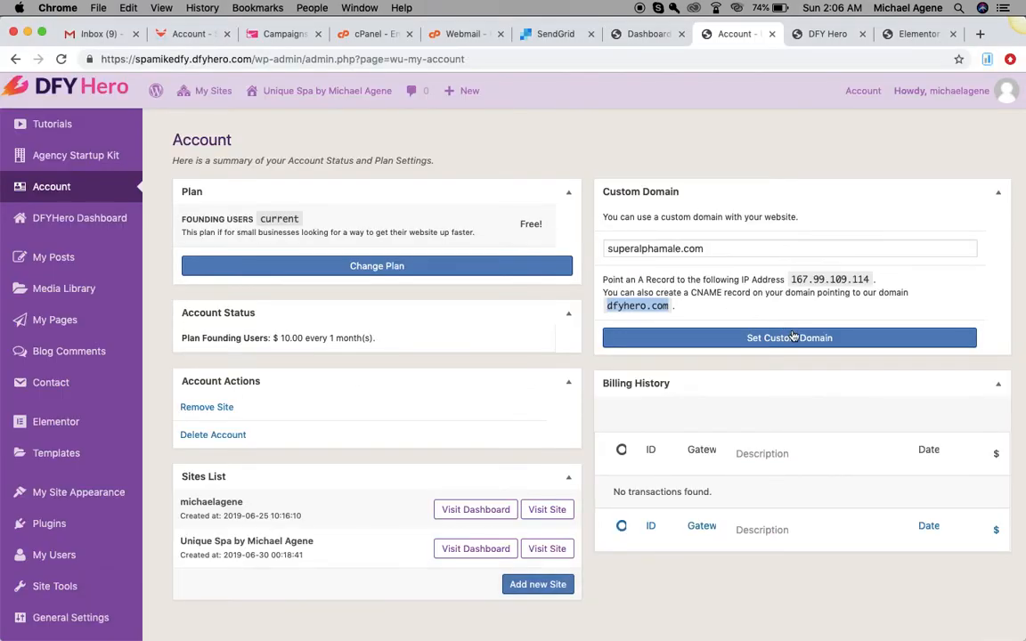
pyautogui.click(789, 337)
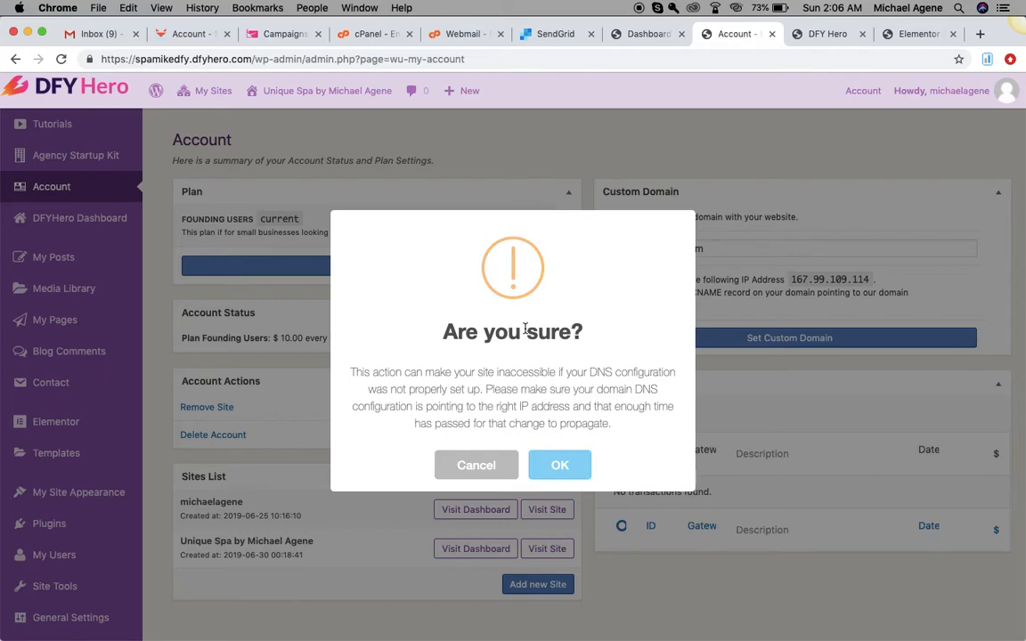
pyautogui.moveTo(548, 368)
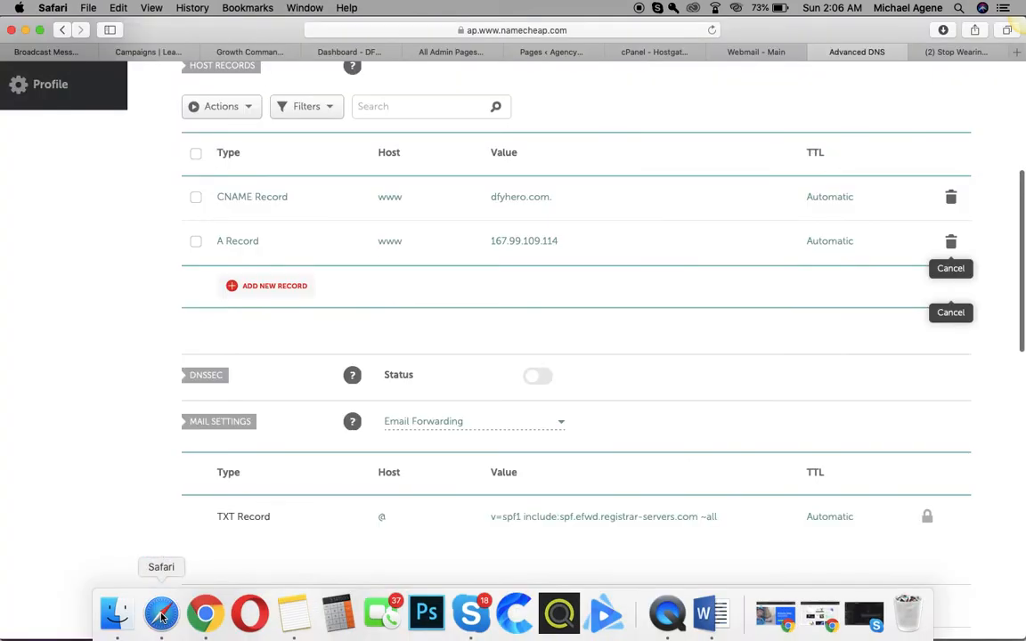
pyautogui.scroll(-3)
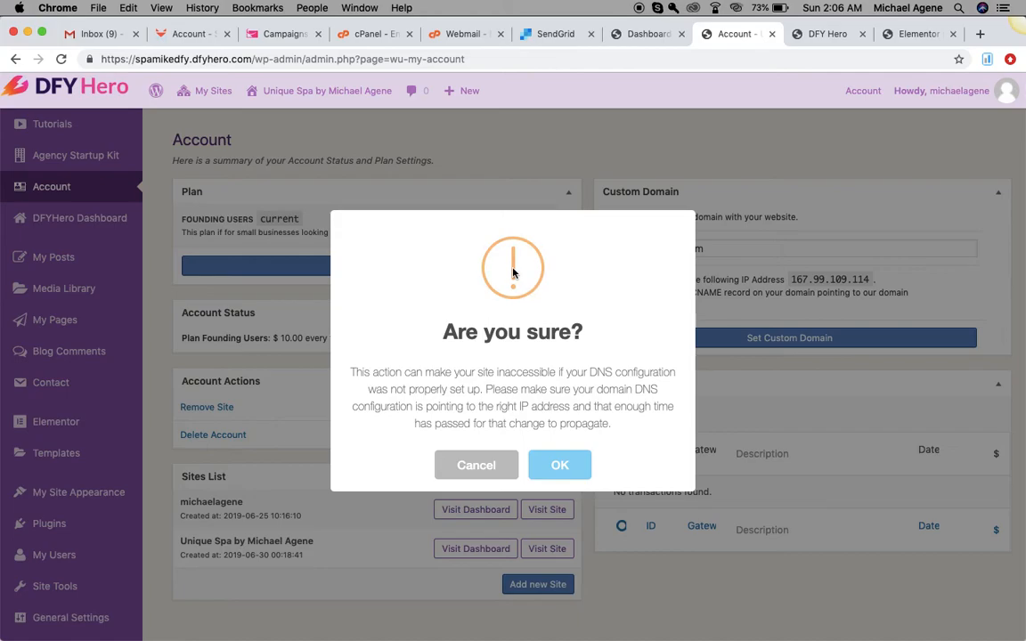
pyautogui.moveTo(512, 349)
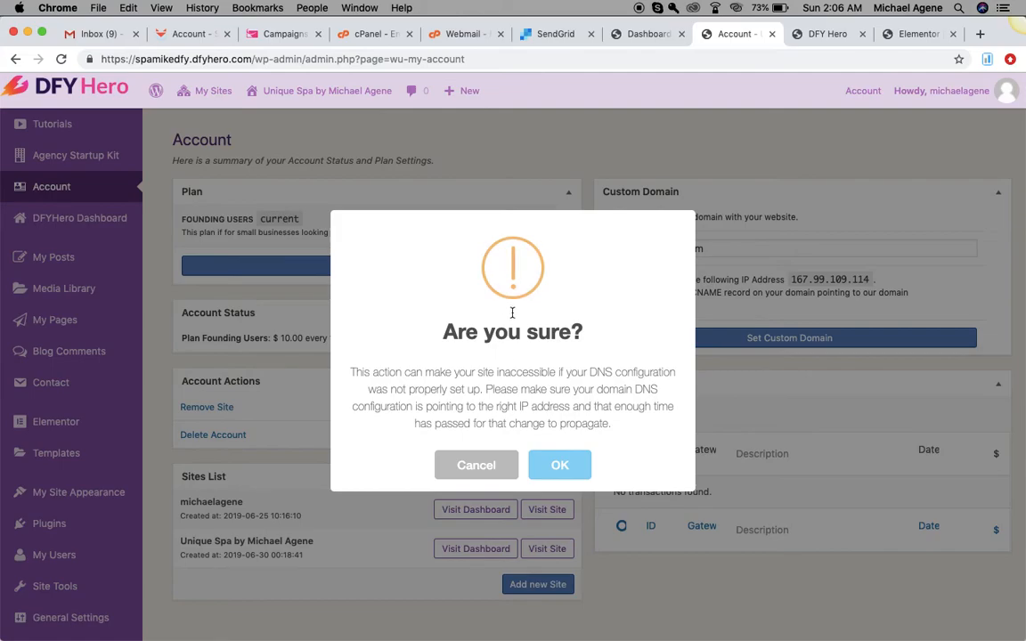
pyautogui.moveTo(513, 321)
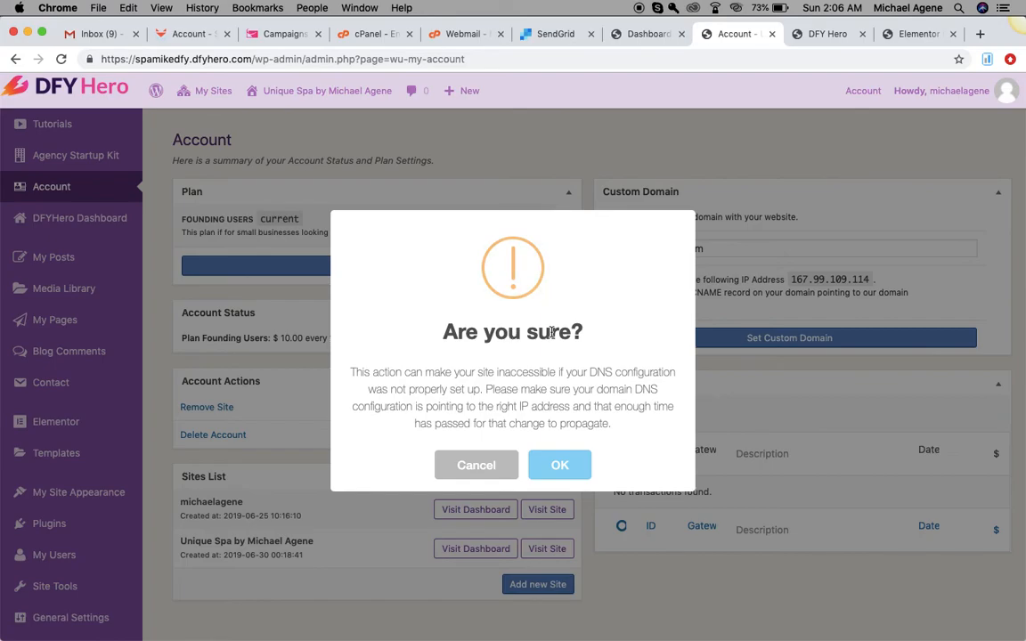
pyautogui.moveTo(784, 248)
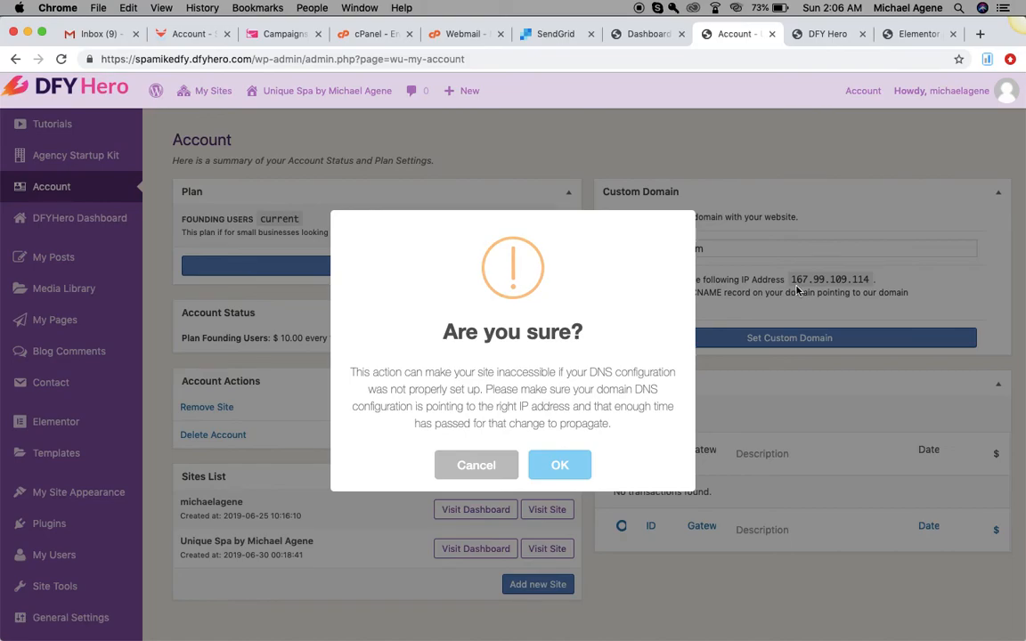
pyautogui.moveTo(734, 298)
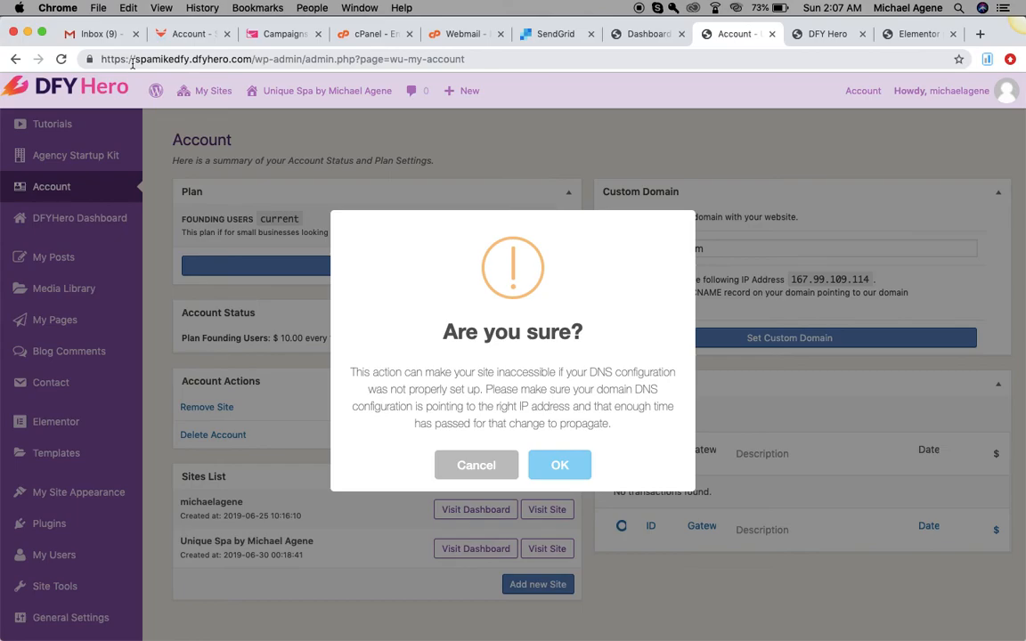
pyautogui.moveTo(230, 59)
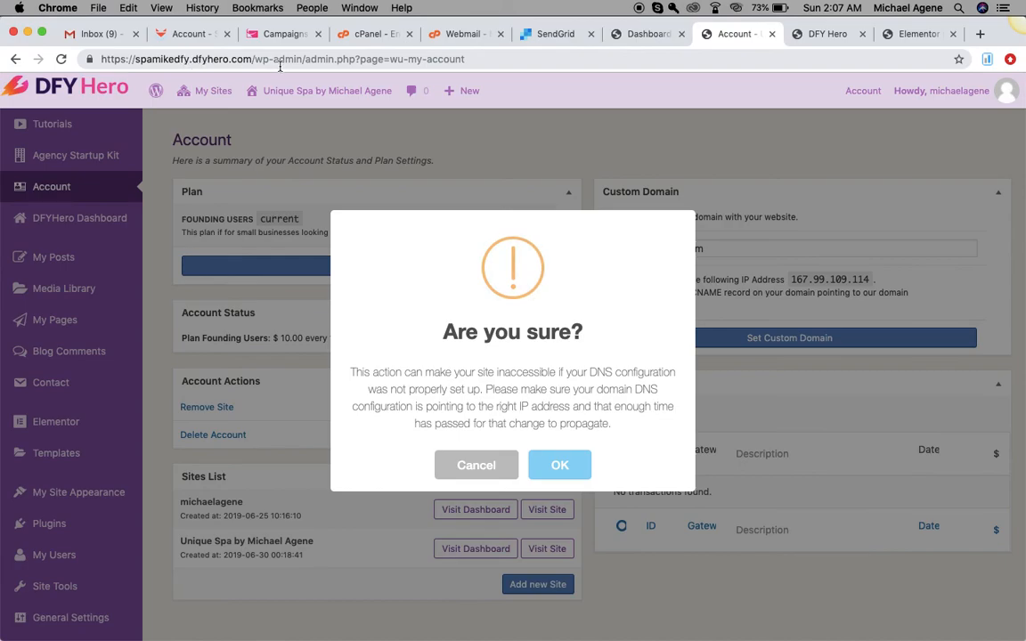
pyautogui.moveTo(481, 425)
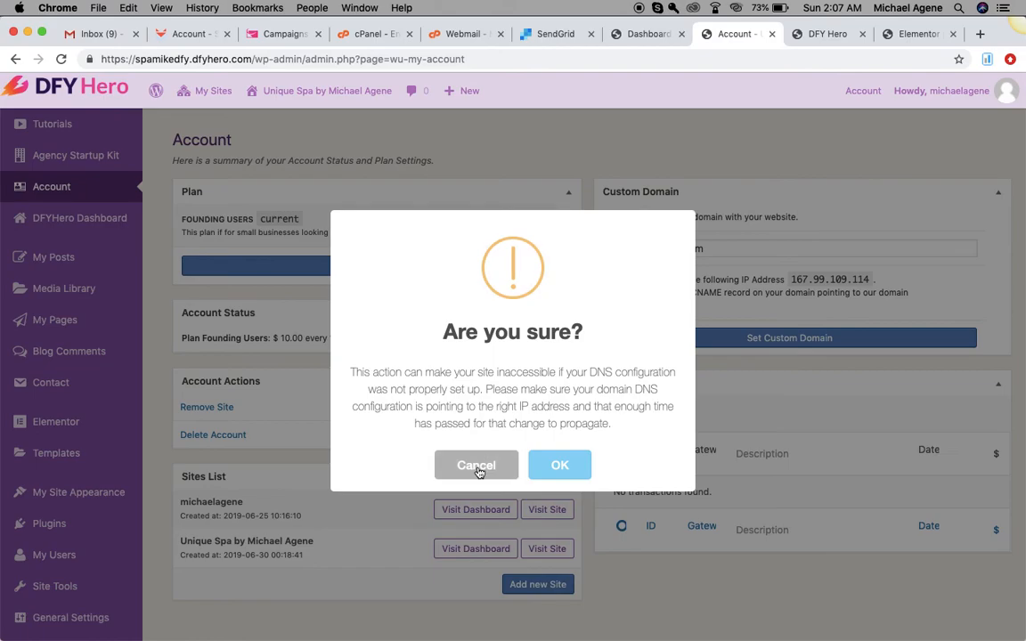
# Step: Cancel the 'Are you sure?' dialog, leaving superalphamale.com entered but not applied
pyautogui.click(475, 465)
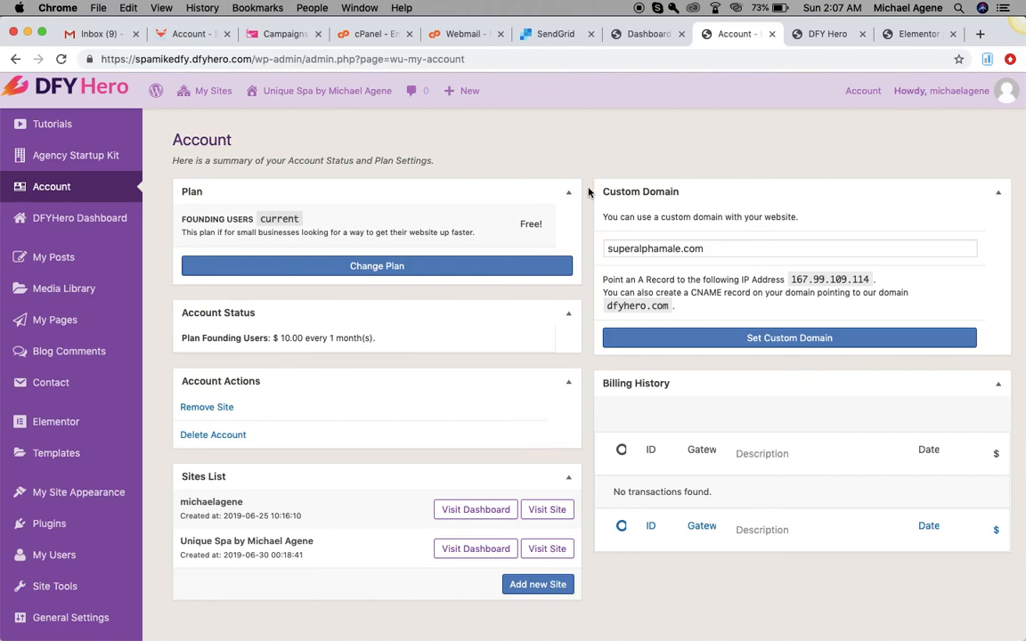
pyautogui.moveTo(588, 300)
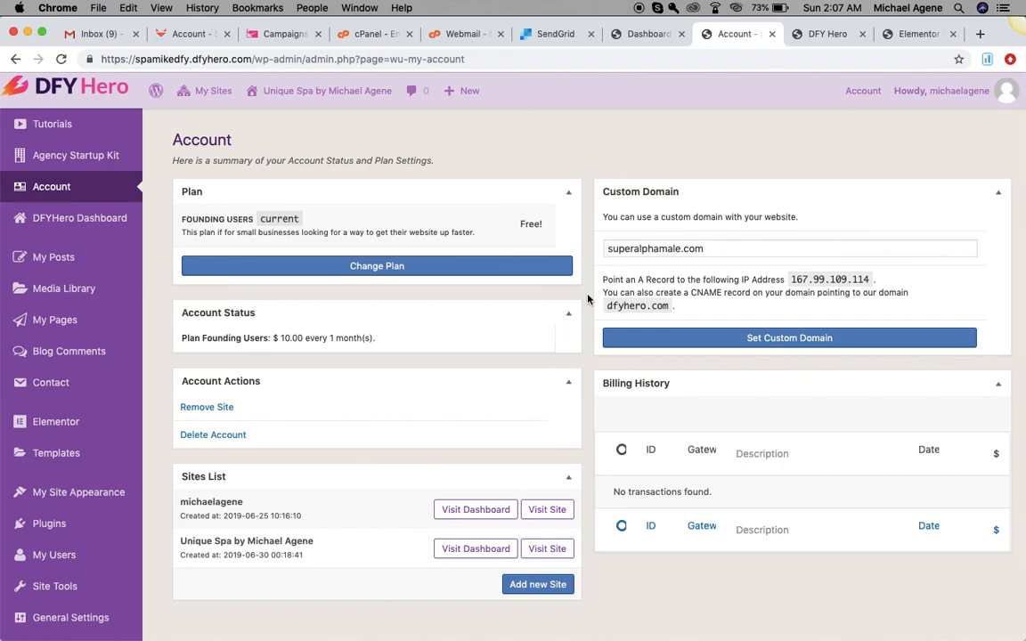
pyautogui.moveTo(587, 167)
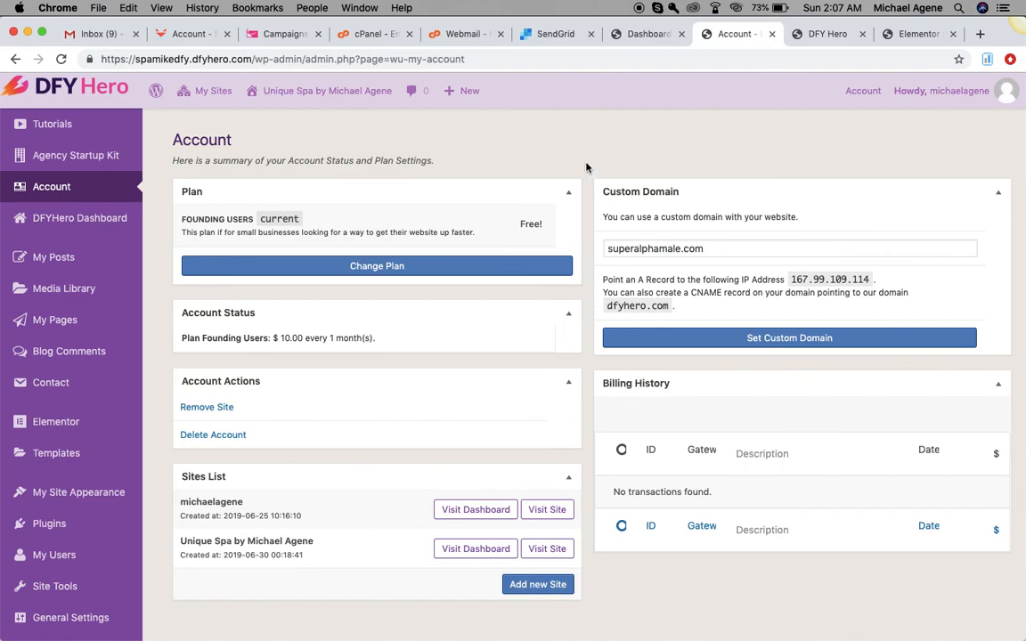